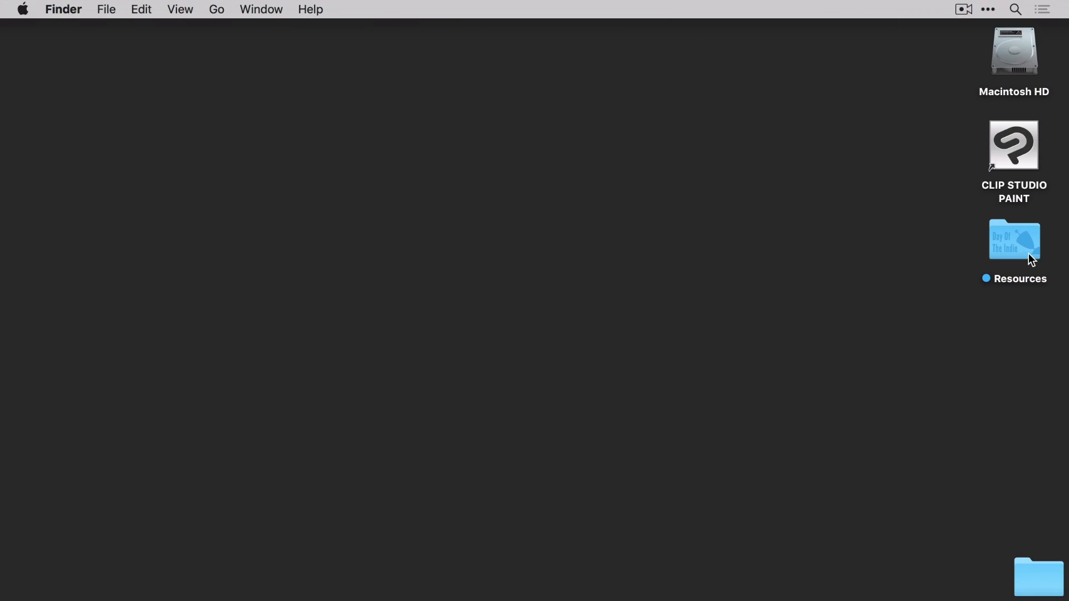
- Launch Clip Studio Paint from the desktop so it opens with a blank canvas
{"action": "double_click", "coordinate": [1013, 239]}
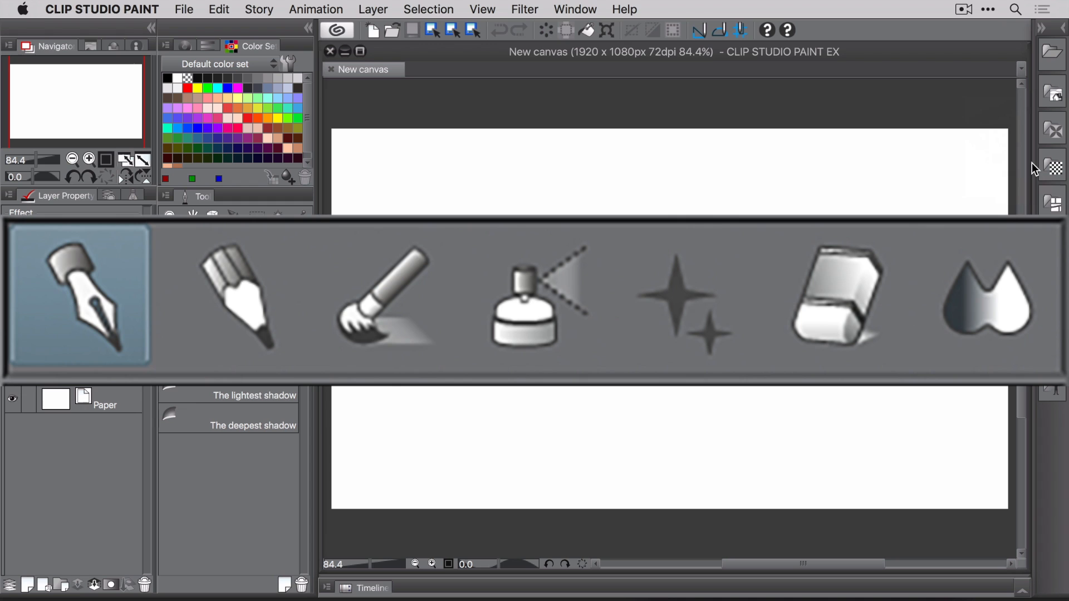
- Activate the Pen tool so its sub tools from G-pen to Textured pen are listed
{"action": "left_click", "coordinate": [834, 296]}
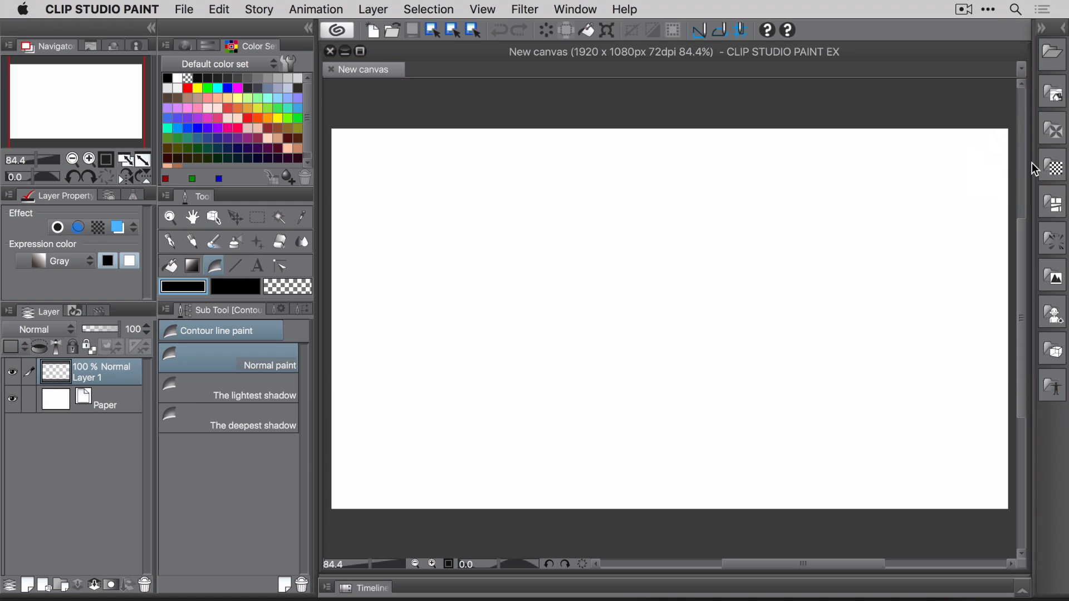
{"action": "left_click", "coordinate": [172, 241]}
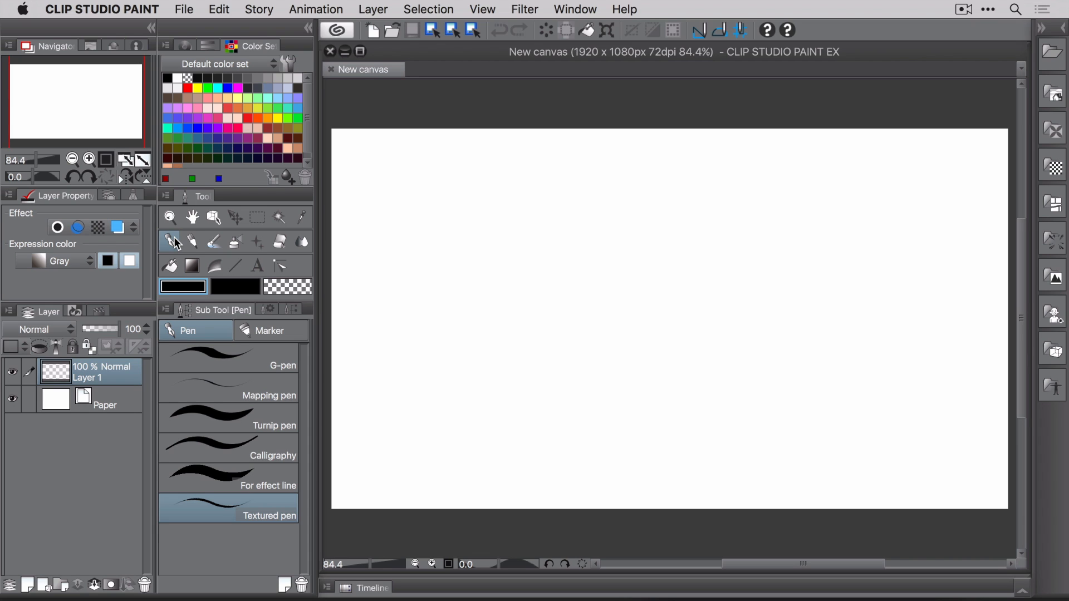
{"action": "mouse_move", "coordinate": [269, 394]}
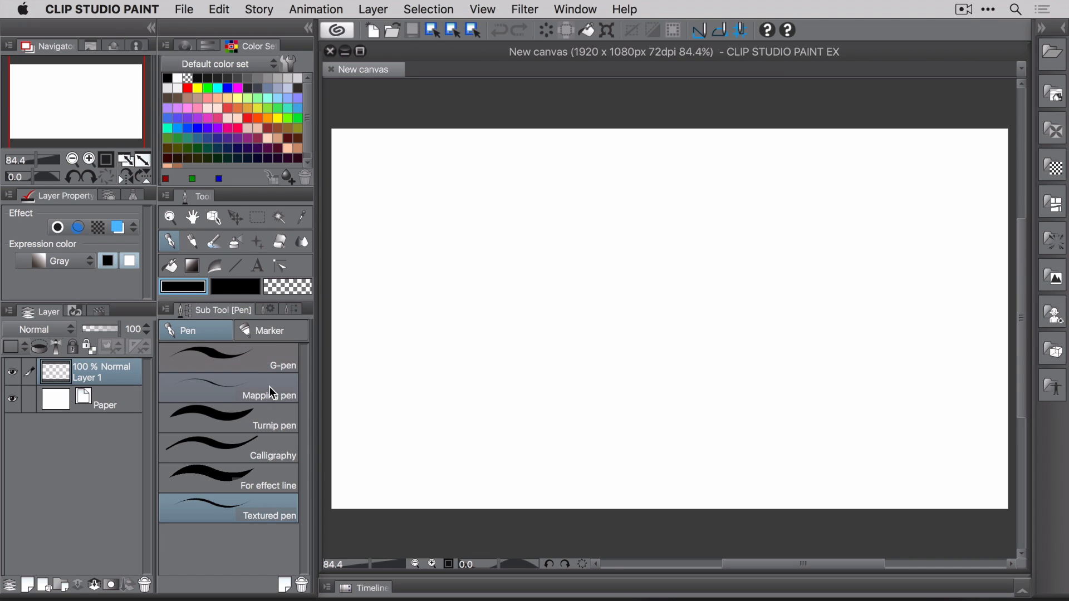
- Duplicate the Mapping pen sub tool and name the copy DOTI
{"action": "left_click", "coordinate": [228, 396]}
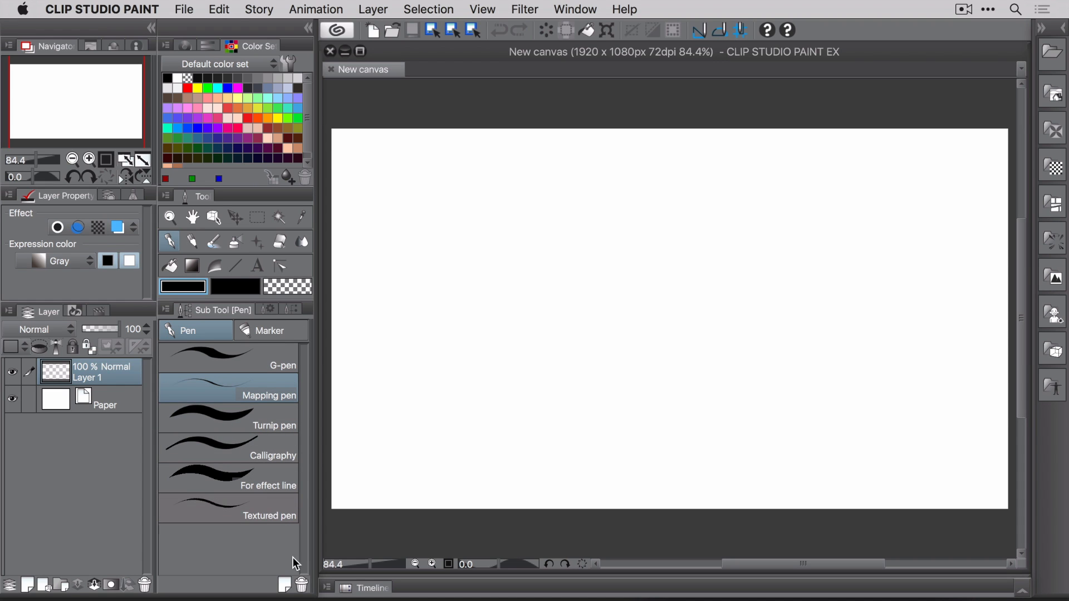
{"action": "left_click", "coordinate": [284, 586]}
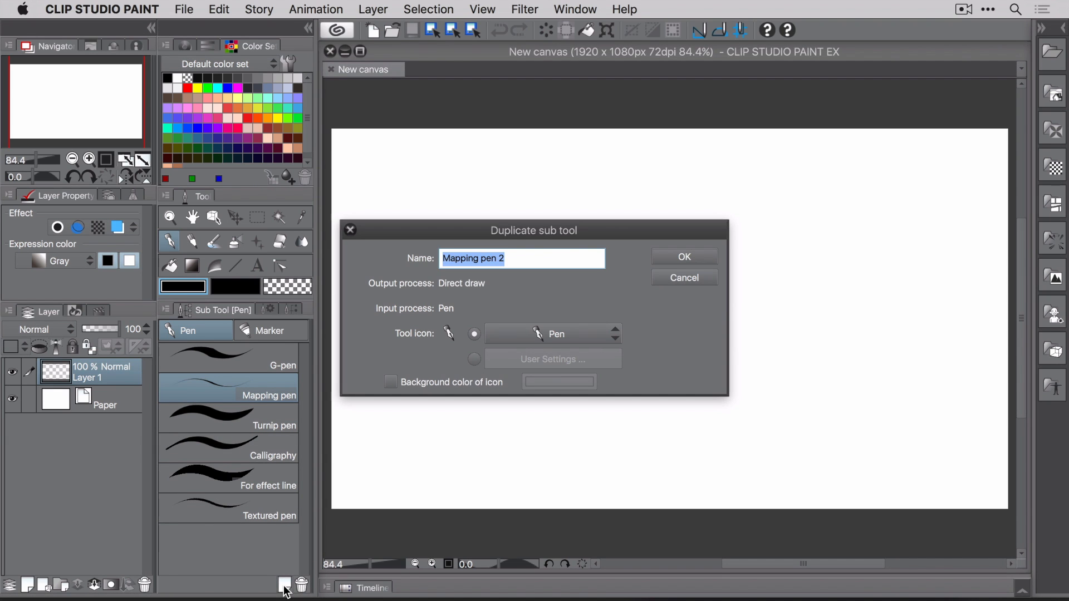
{"action": "type", "text": "DOT"}
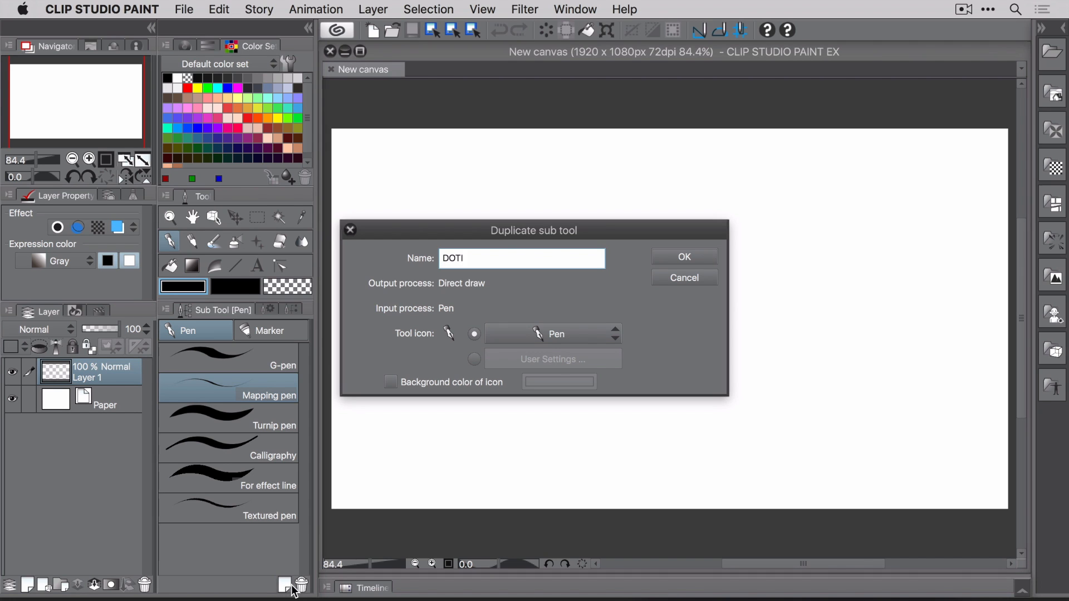
{"action": "left_click", "coordinate": [683, 256]}
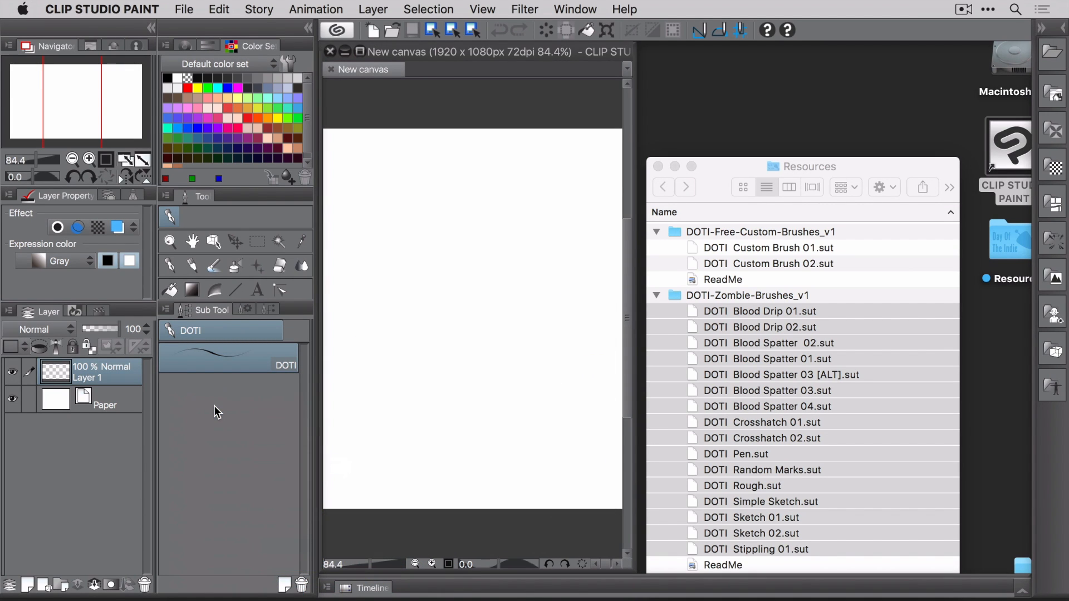
- Import the DOTI zombie brush files into the DOTI group and close the Resources window
{"action": "left_click", "coordinate": [190, 329]}
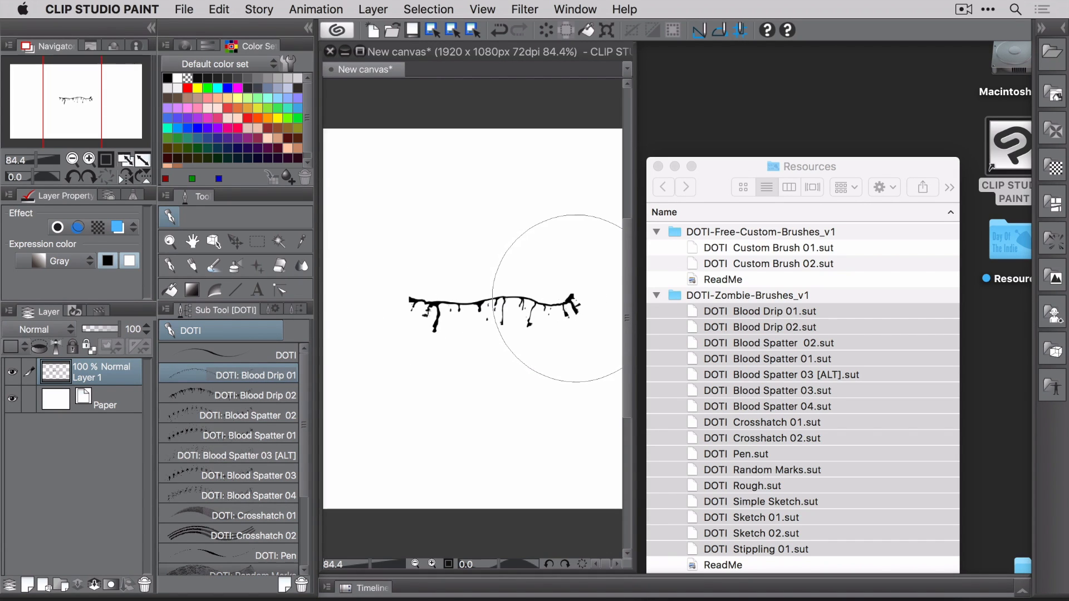
{"action": "mouse_move", "coordinate": [634, 324]}
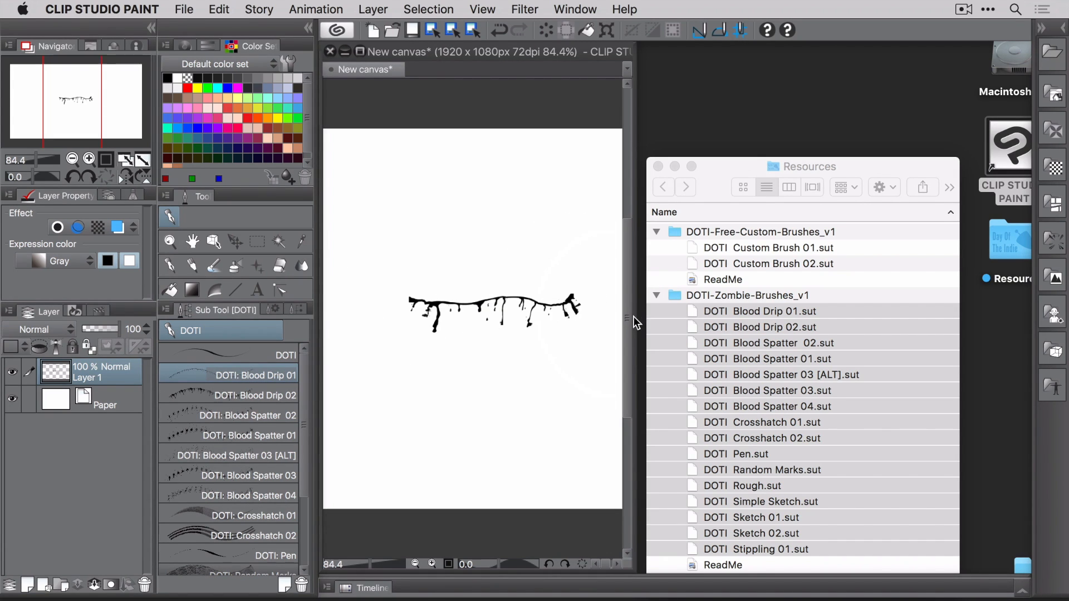
{"action": "left_click", "coordinate": [658, 166]}
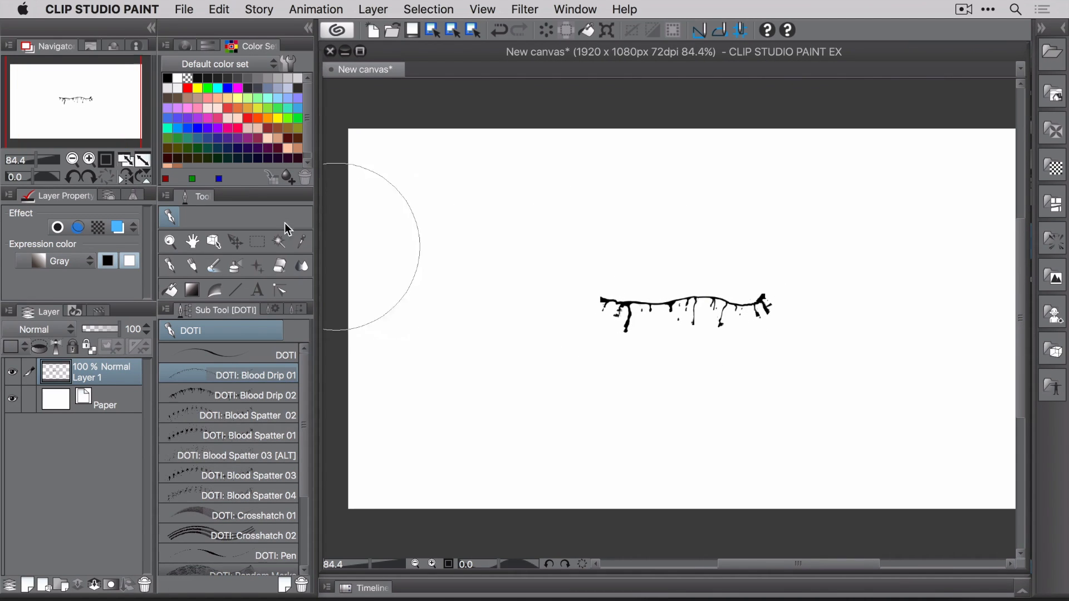
- Start a new canvas named Custom Brushes at 2000×2000 px and 300 dpi
{"action": "left_click", "coordinate": [183, 9]}
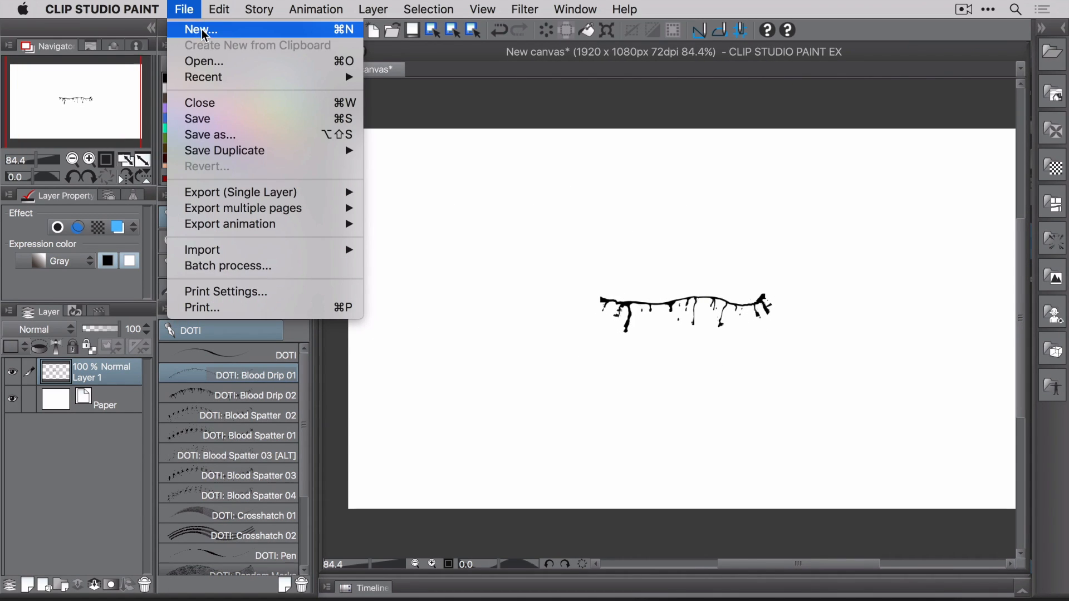
{"action": "left_click", "coordinate": [200, 29]}
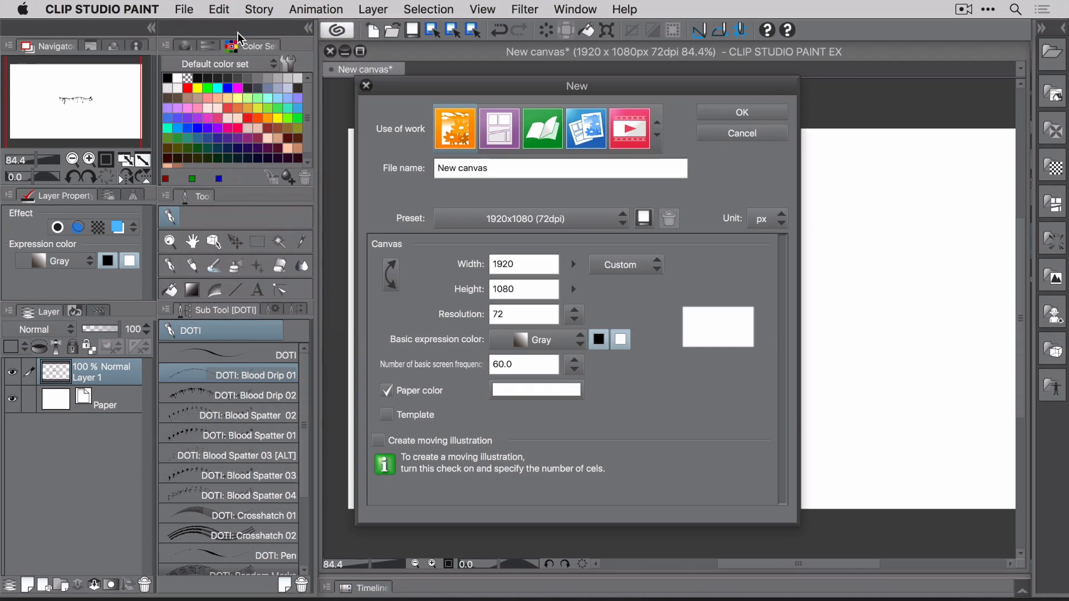
{"action": "mouse_move", "coordinate": [275, 61]}
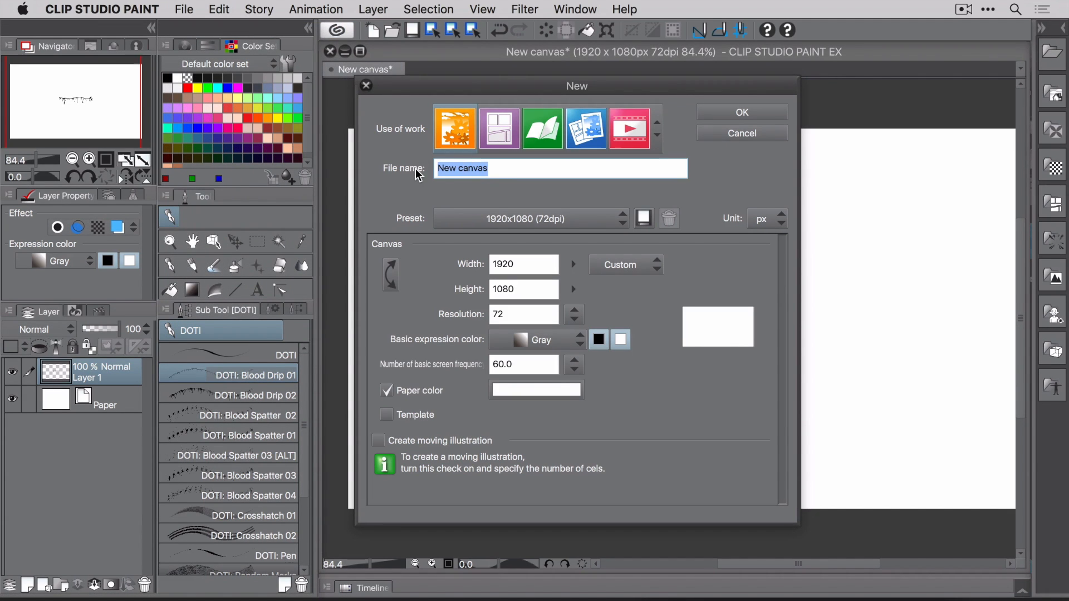
{"action": "type", "text": "Custom Brushes"}
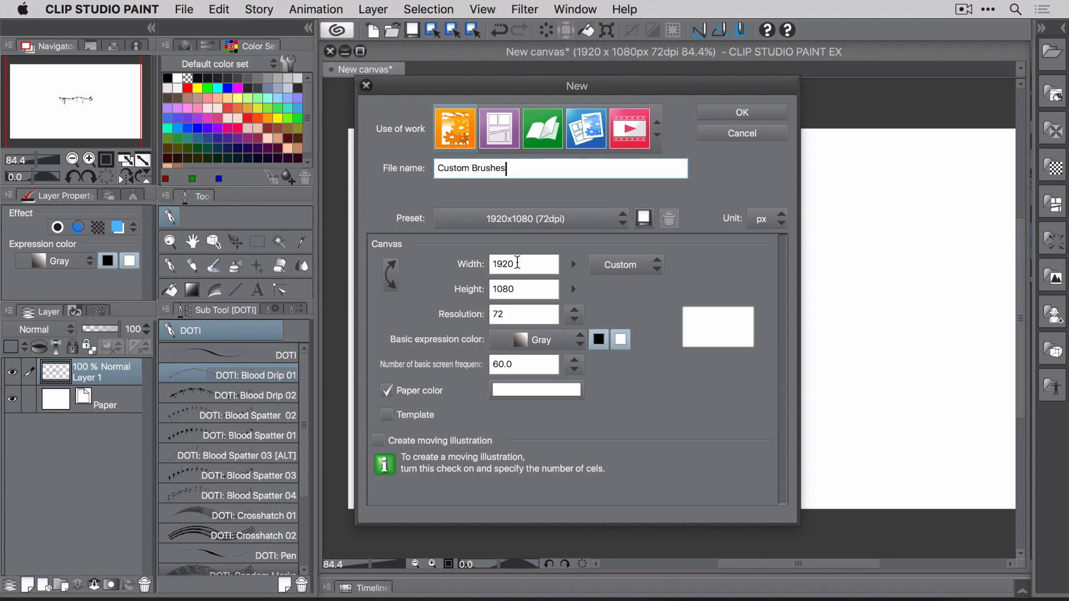
{"action": "type", "text": "2000"}
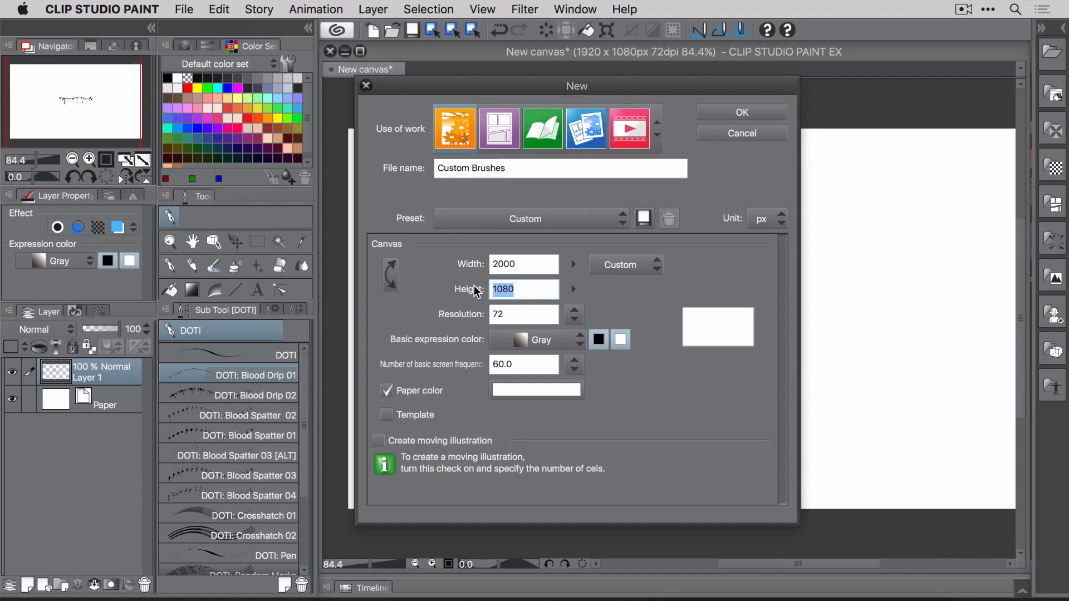
{"action": "type", "text": "2000"}
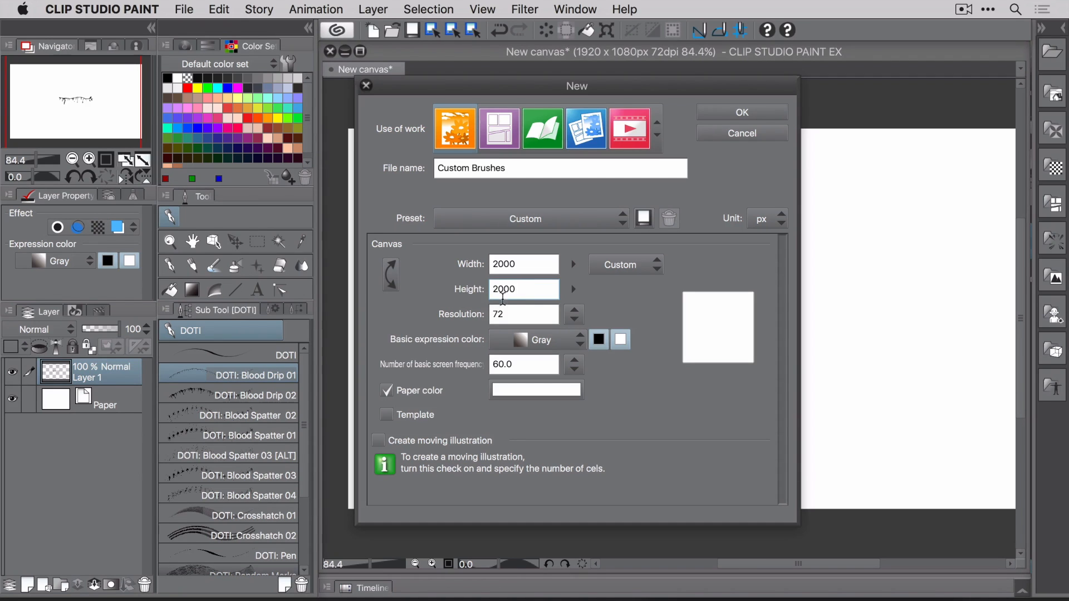
{"action": "left_click", "coordinate": [523, 314]}
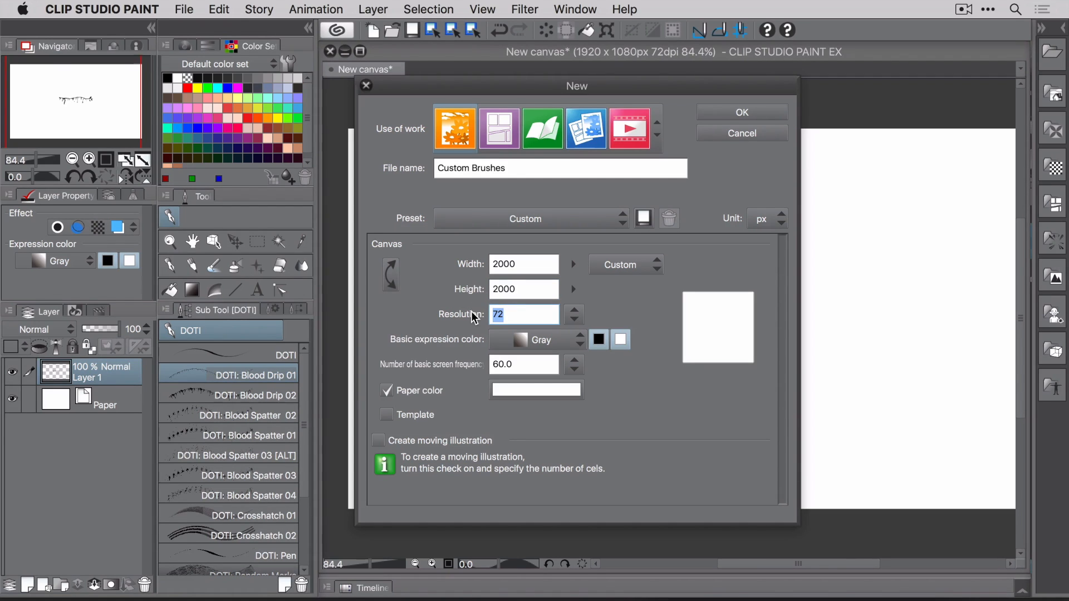
{"action": "type", "text": "300"}
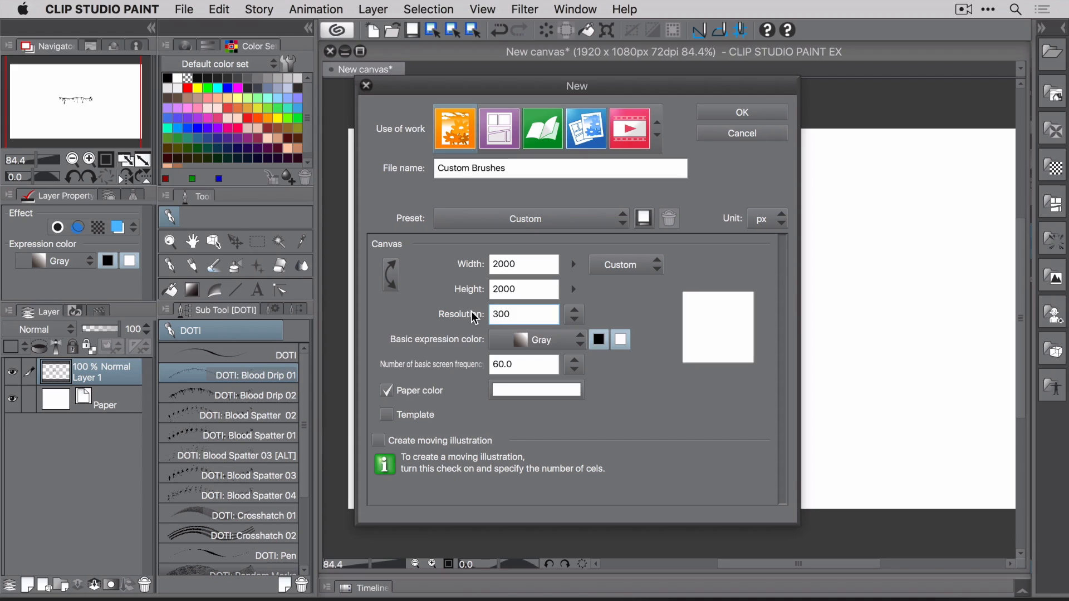
- Give the canvas a green paper colour and create it
{"action": "left_click", "coordinate": [536, 339]}
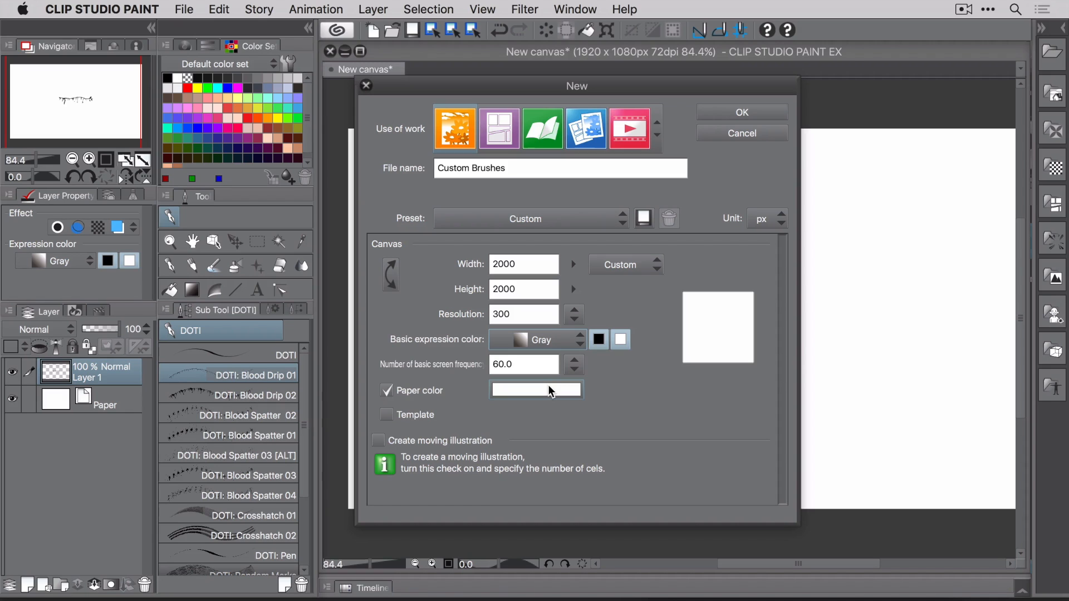
{"action": "left_click", "coordinate": [536, 389]}
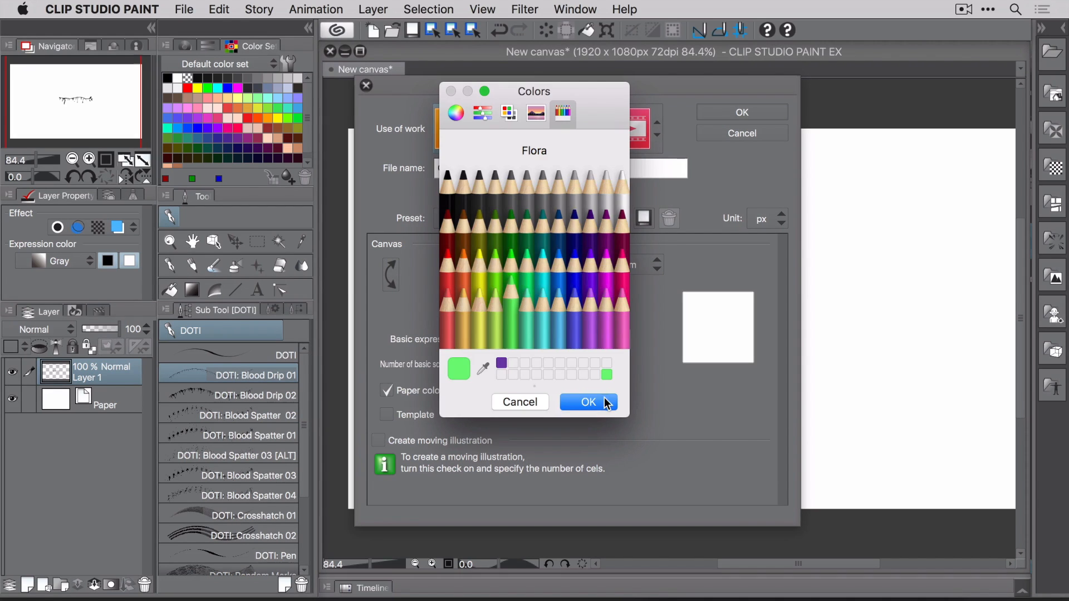
{"action": "left_click", "coordinate": [587, 402]}
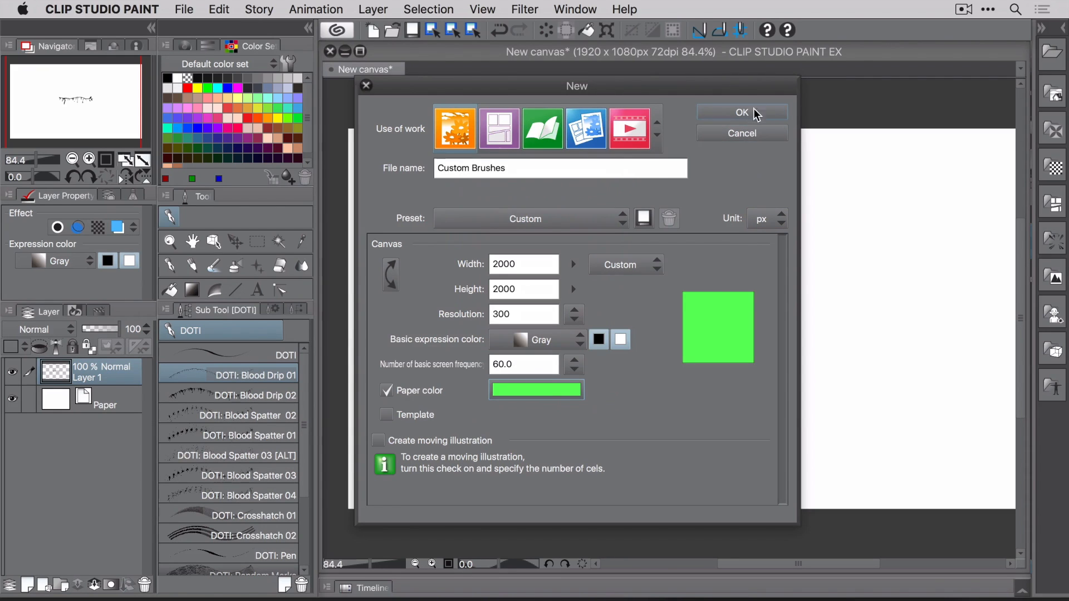
{"action": "left_click", "coordinate": [741, 113]}
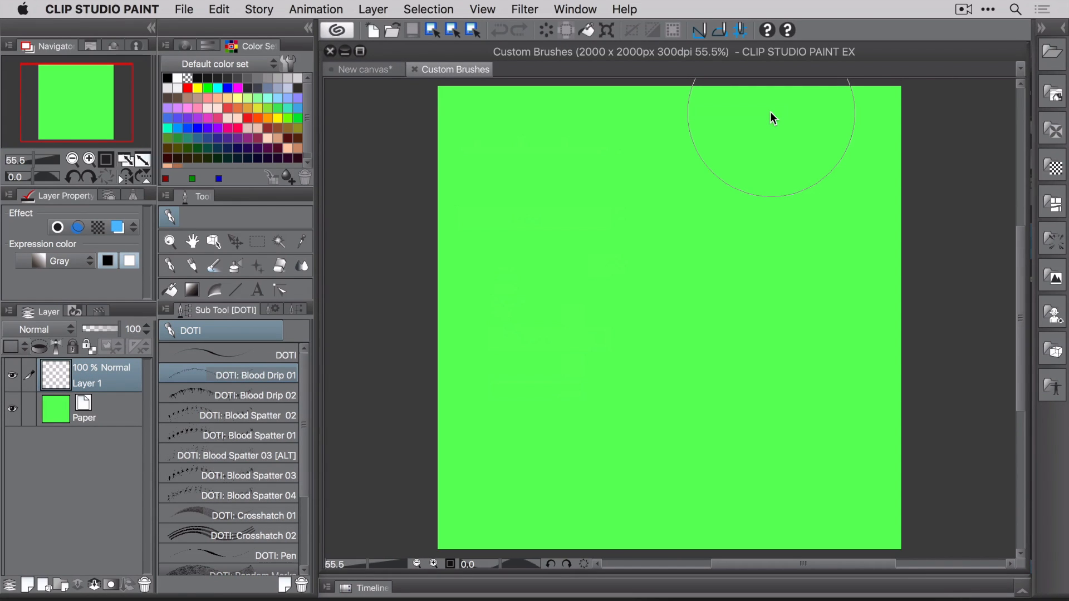
- Select a pen sub tool to scribble black and gray zigzags on the green canvas
{"action": "left_click", "coordinate": [168, 265]}
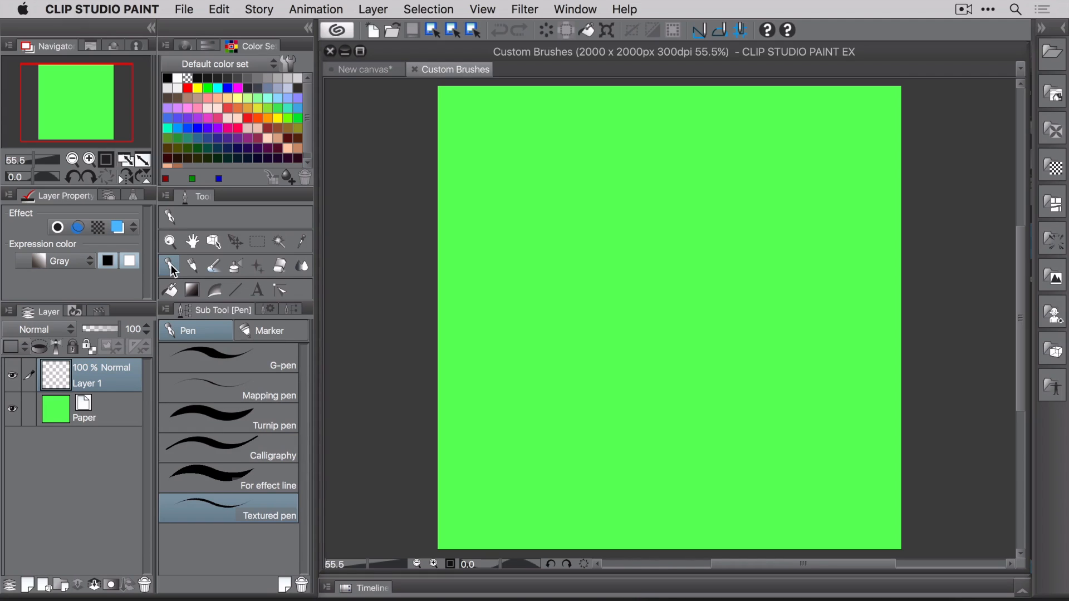
{"action": "left_click", "coordinate": [228, 388]}
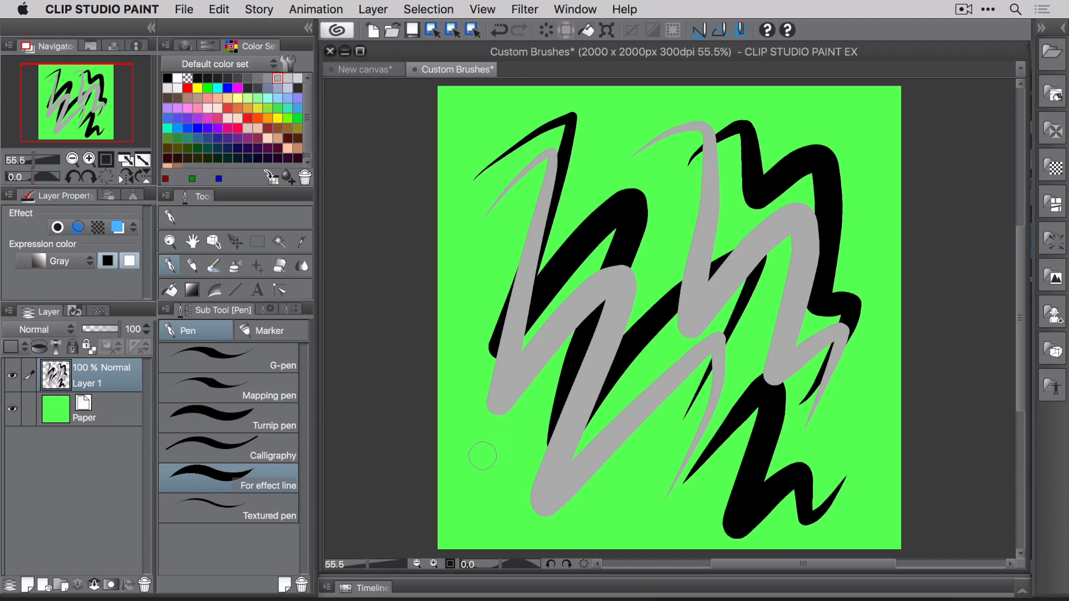
{"action": "mouse_move", "coordinate": [334, 363]}
{"action": "type", "text": "Custom Brush"}
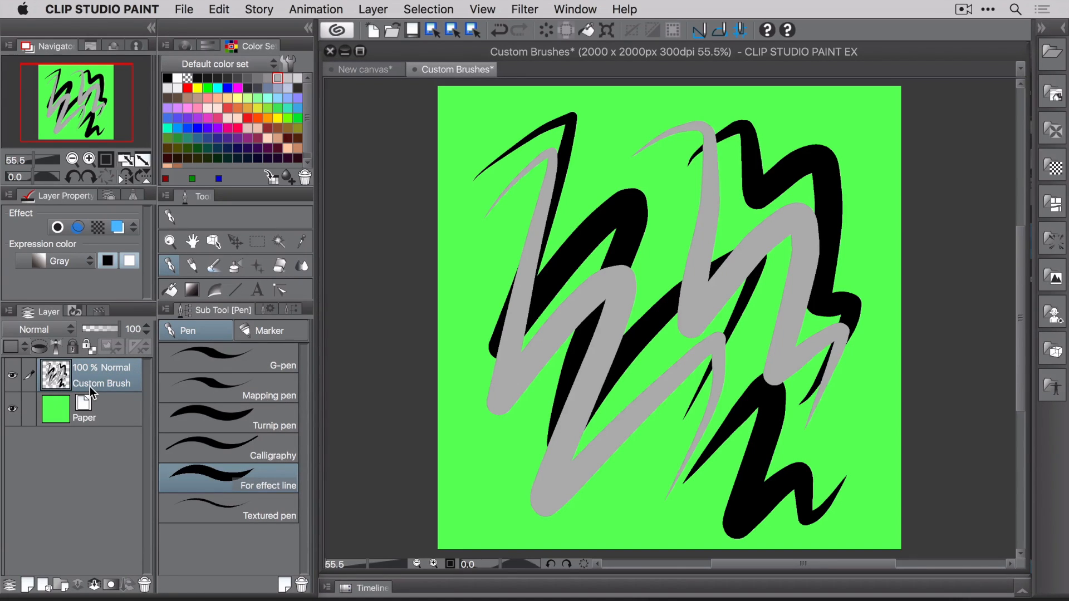
{"action": "mouse_move", "coordinate": [214, 13]}
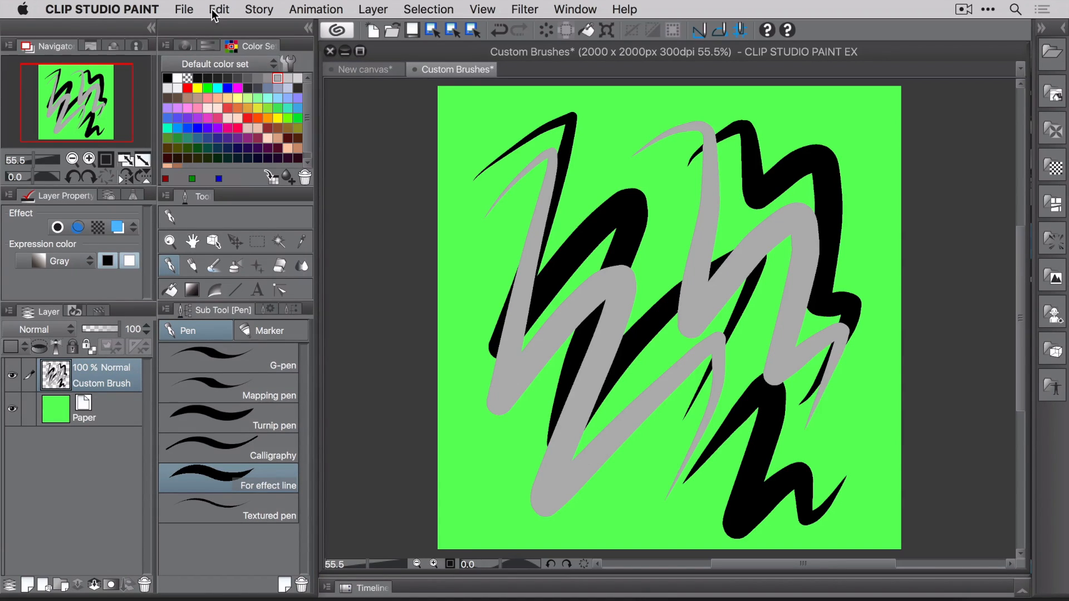
- Register the scribble as an image material for brush tip shape, saved in the DOTI material folder
{"action": "left_click", "coordinate": [218, 8]}
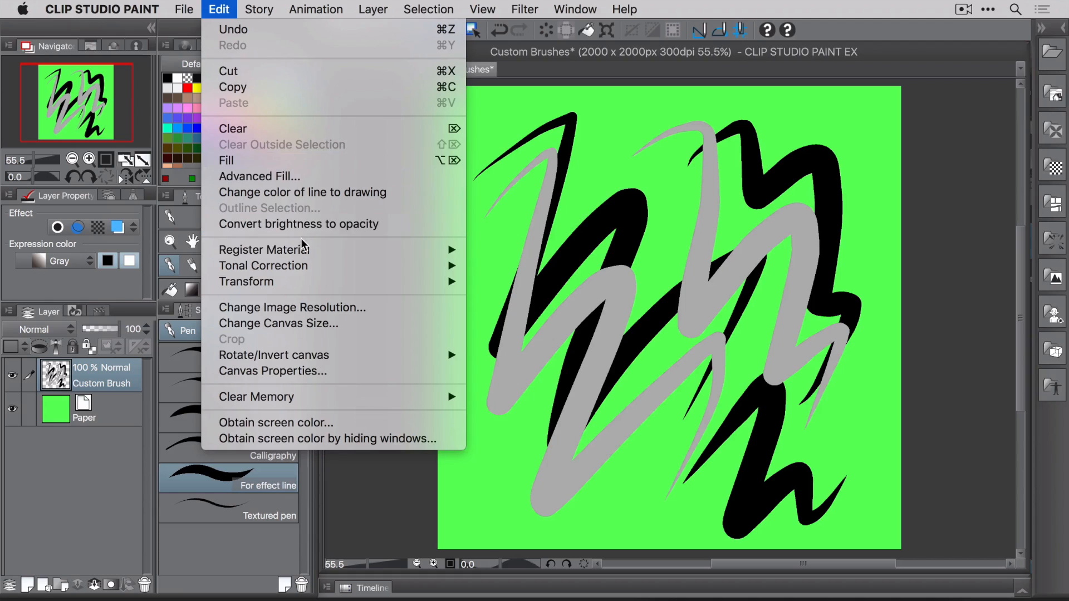
{"action": "mouse_move", "coordinate": [265, 249]}
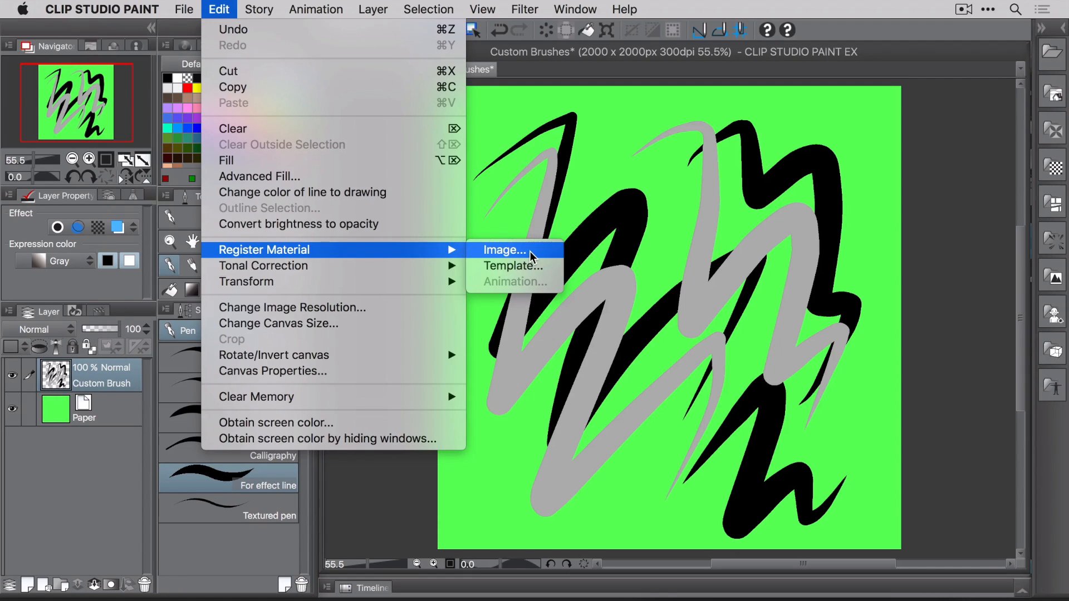
{"action": "left_click", "coordinate": [502, 249]}
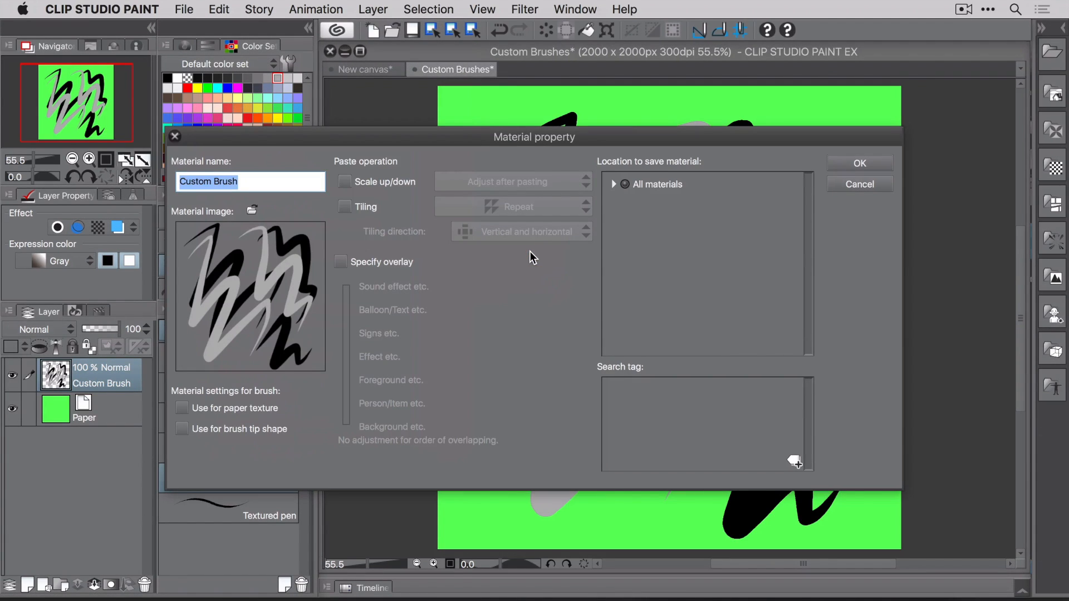
{"action": "mouse_move", "coordinate": [274, 265]}
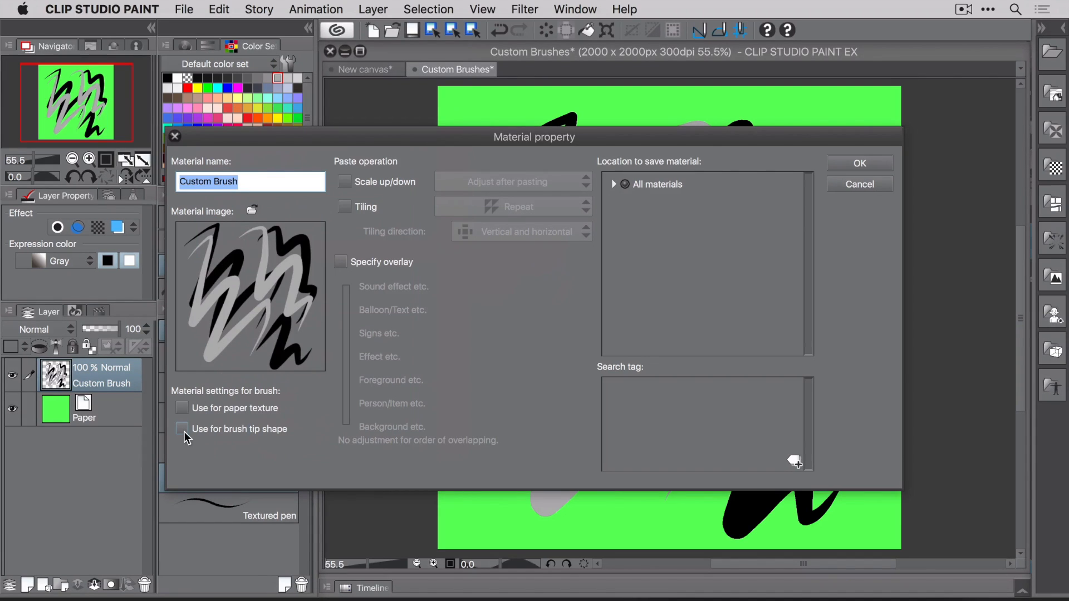
{"action": "left_click", "coordinate": [181, 428]}
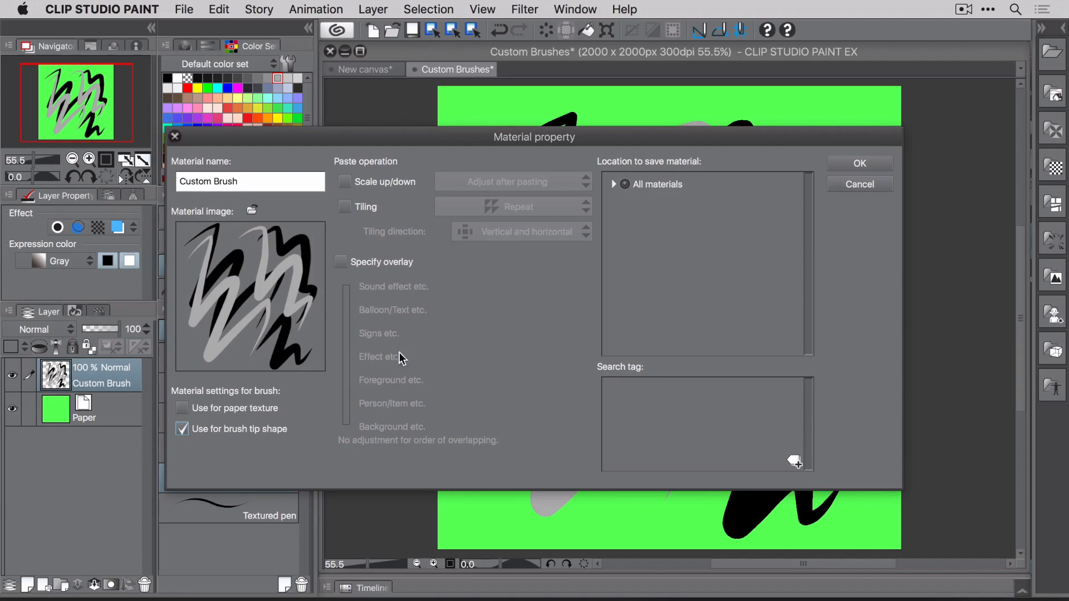
{"action": "left_click", "coordinate": [612, 184]}
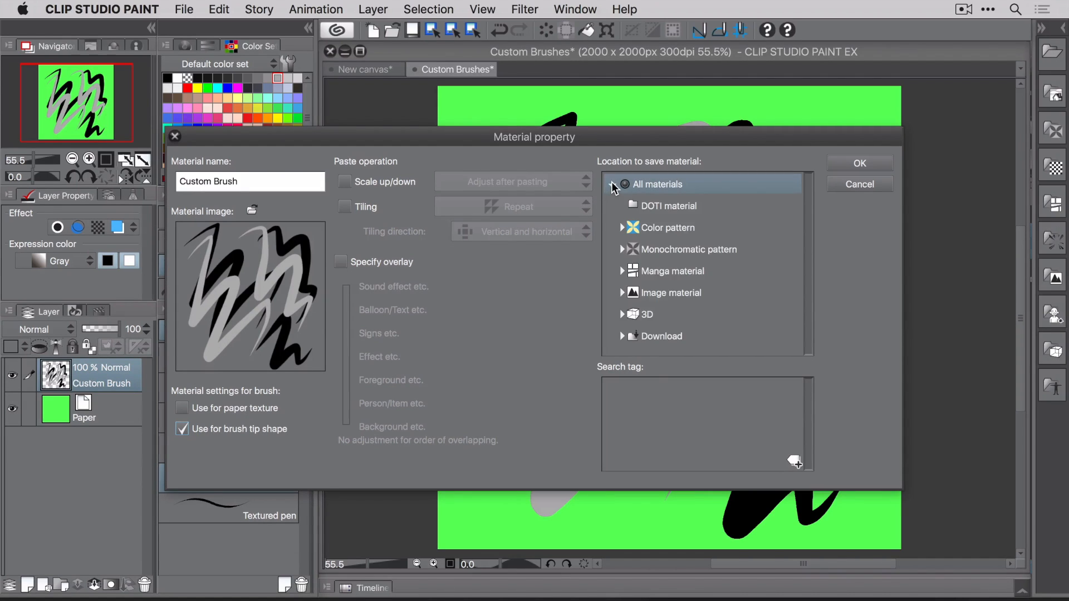
{"action": "left_click", "coordinate": [669, 206]}
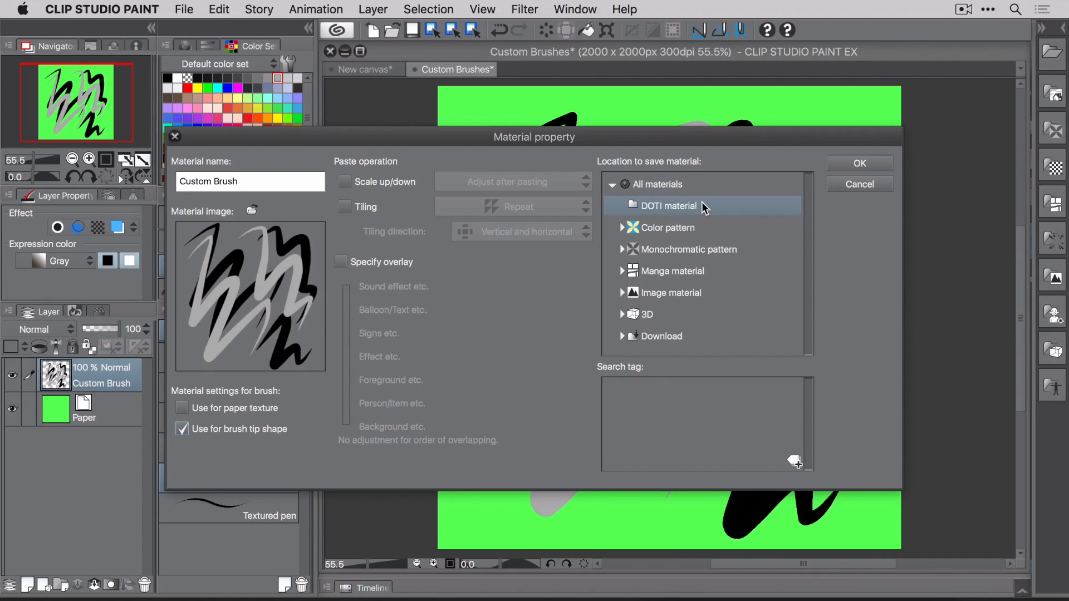
{"action": "mouse_move", "coordinate": [741, 211]}
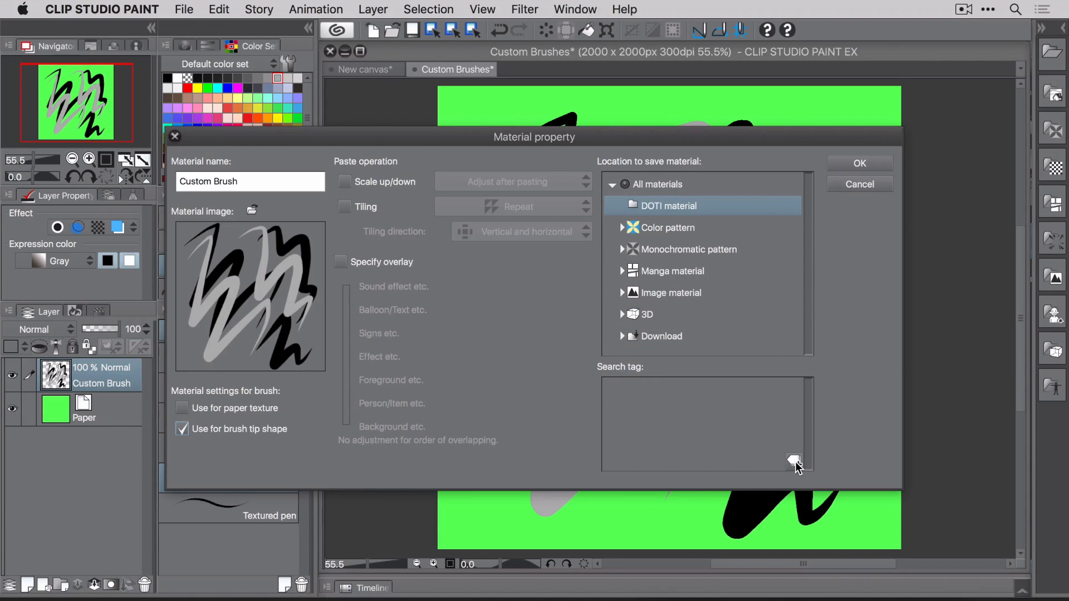
- Tag the material DOTI and confirm the registration
{"action": "type", "text": "D"}
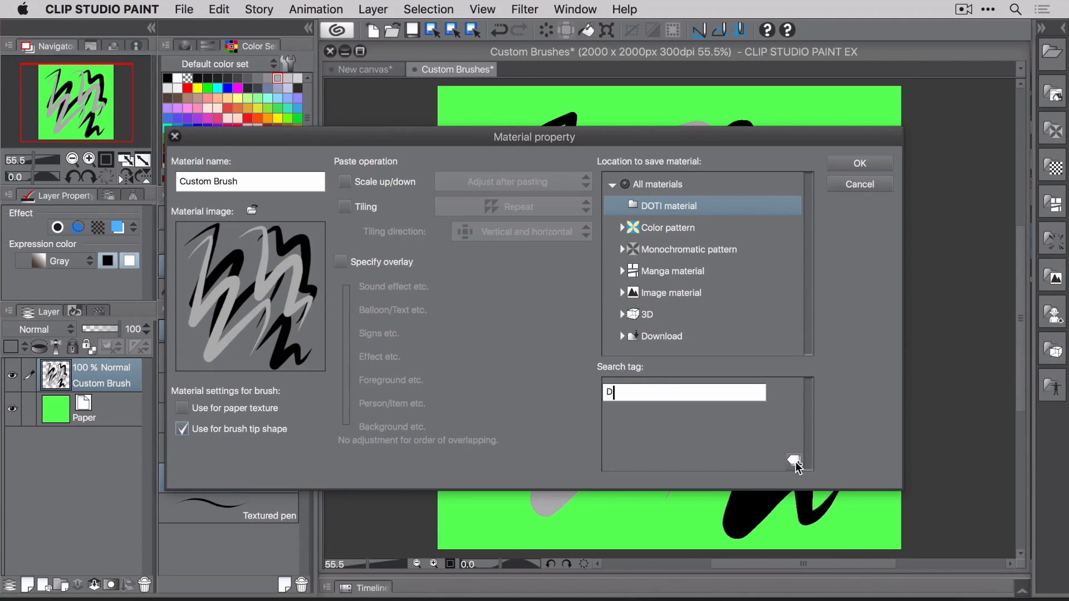
{"action": "type", "text": "OTI"}
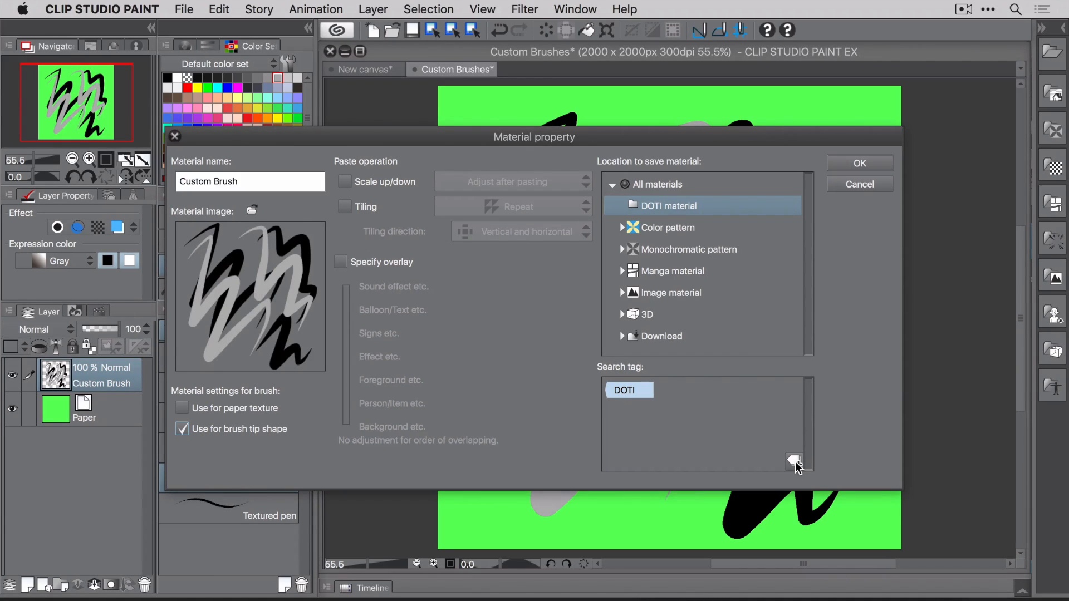
{"action": "left_click", "coordinate": [858, 163]}
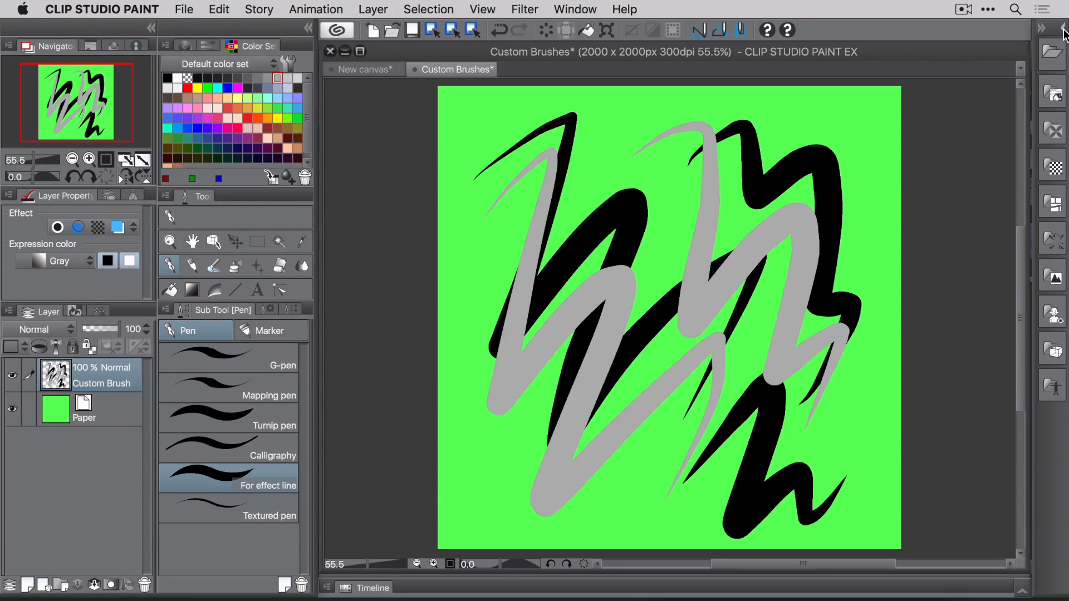
{"action": "mouse_move", "coordinate": [170, 225]}
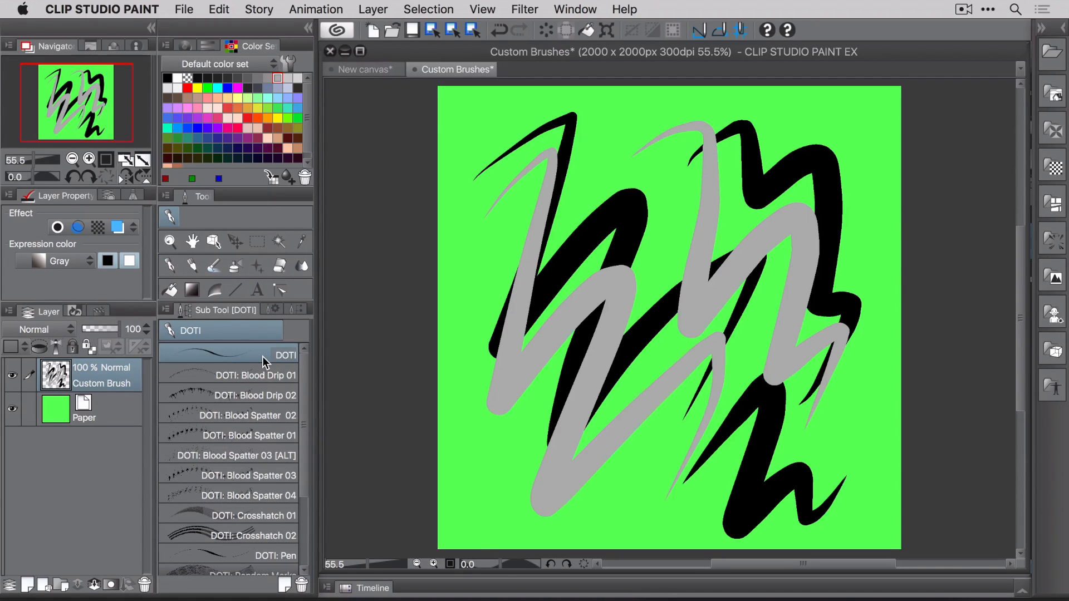
- Duplicate the DOTI sub tool and name the copy DOTI: Custom Brush
{"action": "right_click", "coordinate": [256, 354]}
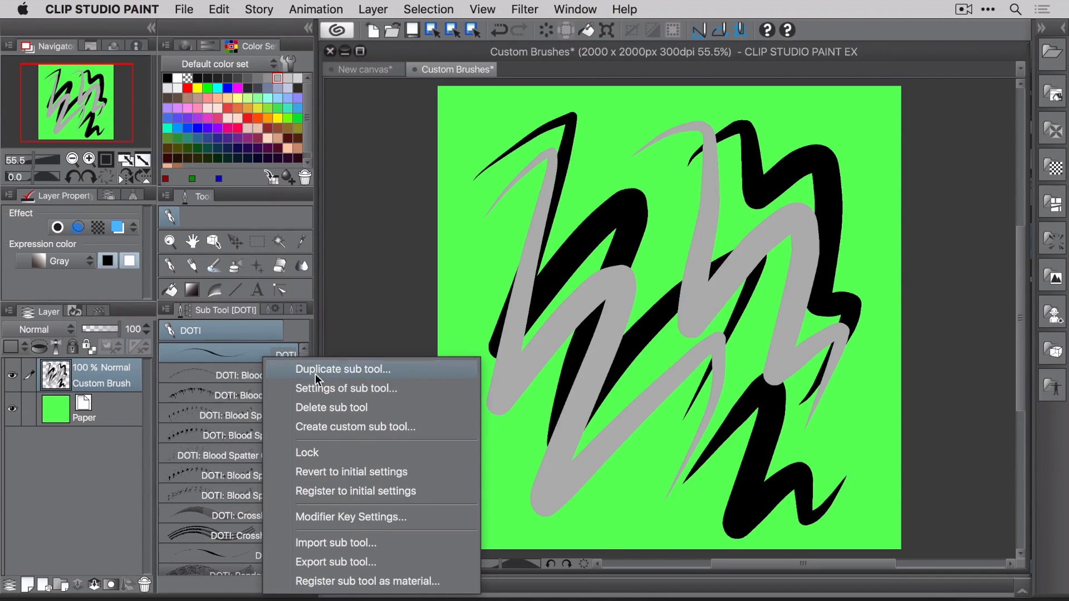
{"action": "left_click", "coordinate": [346, 387]}
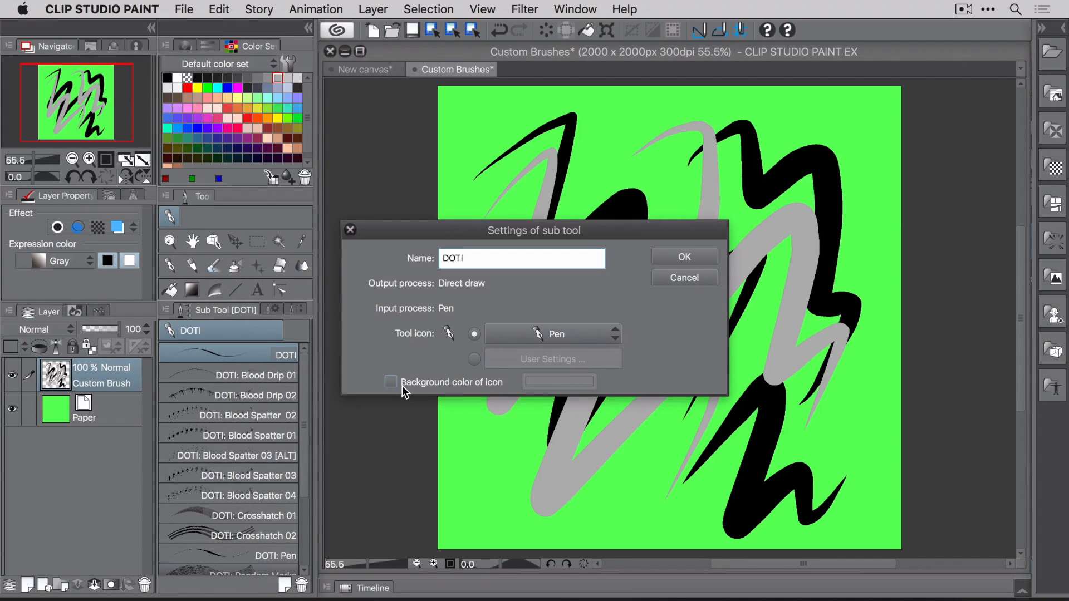
{"action": "type", "text": ": Custom Br"}
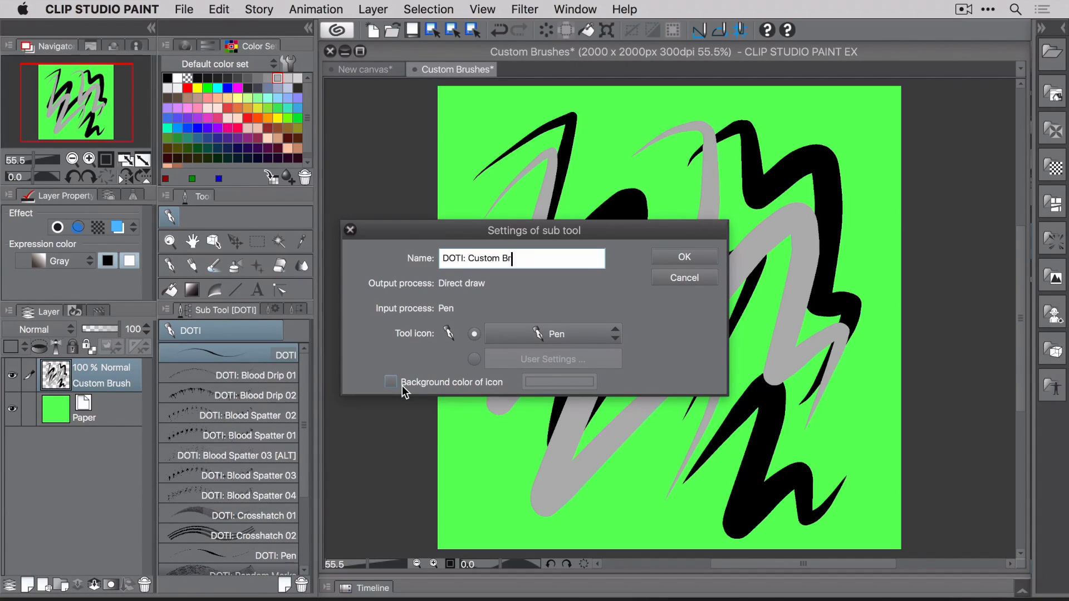
{"action": "left_click", "coordinate": [683, 256]}
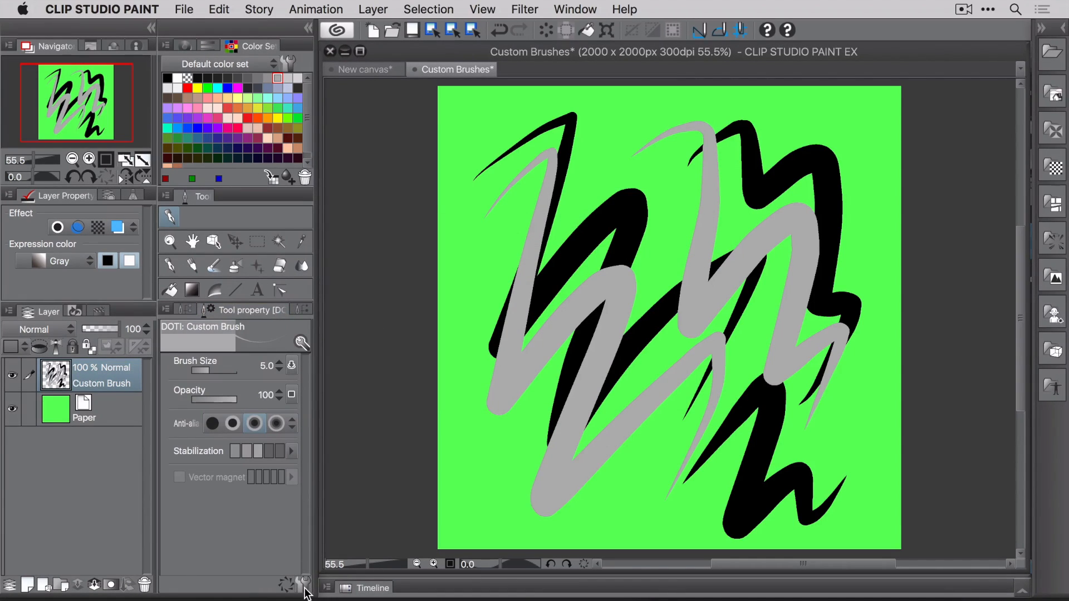
- In Sub Tool Detail, set the brush tip to Material and pick the Custom Brush scribble found by searching 'doti'
{"action": "left_click", "coordinate": [302, 342]}
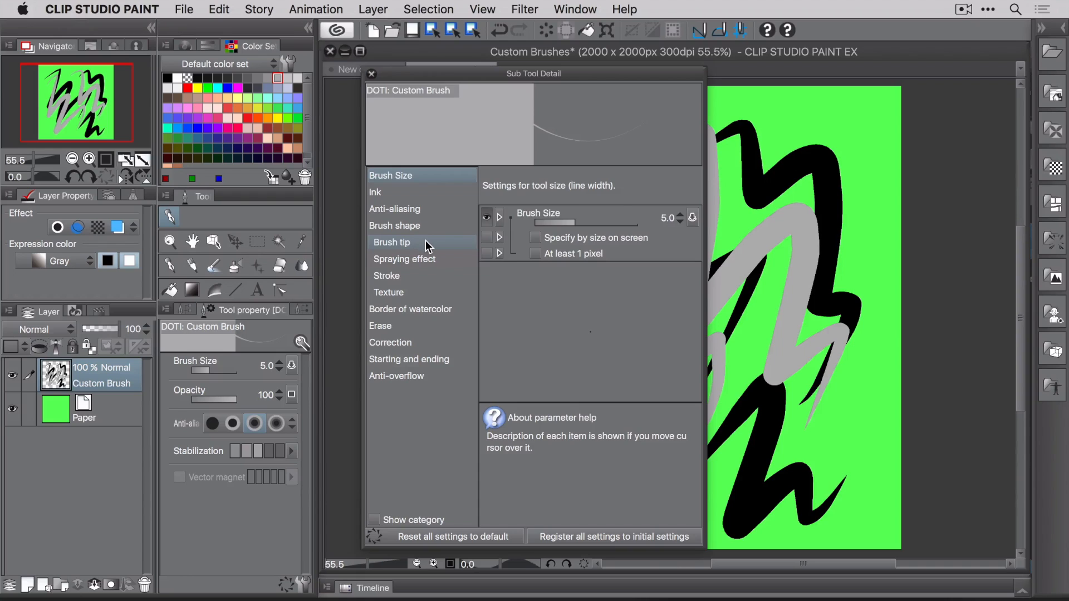
{"action": "left_click", "coordinate": [391, 241]}
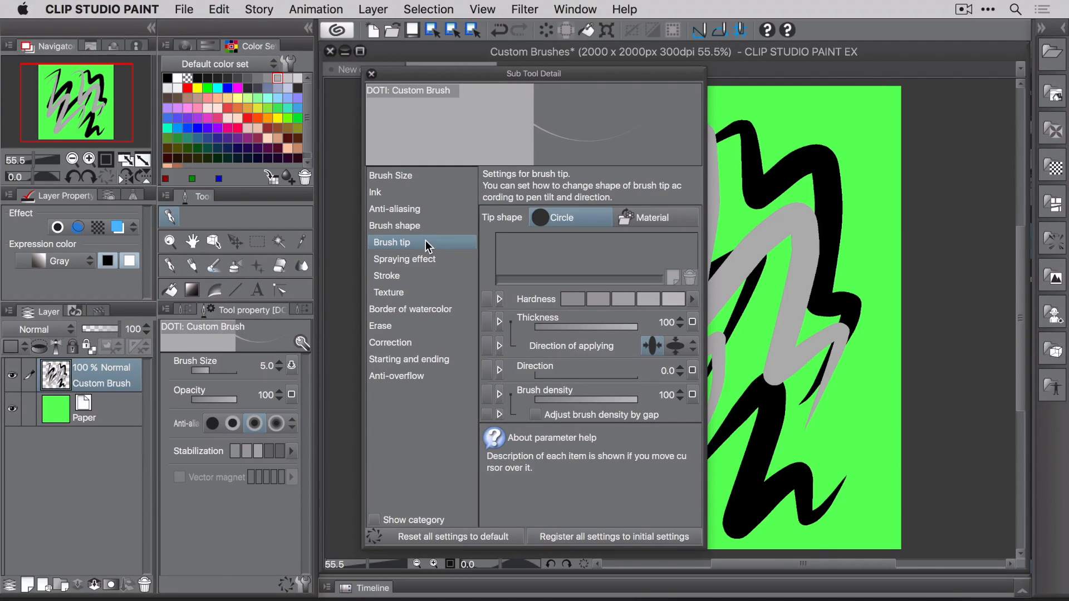
{"action": "left_click", "coordinate": [653, 218]}
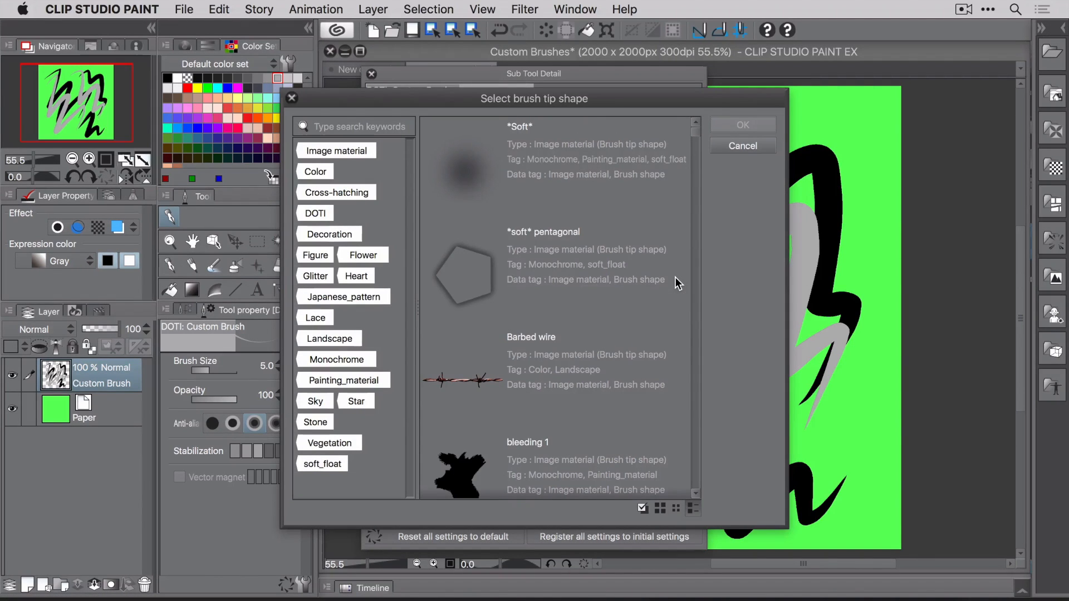
{"action": "left_click", "coordinate": [354, 127]}
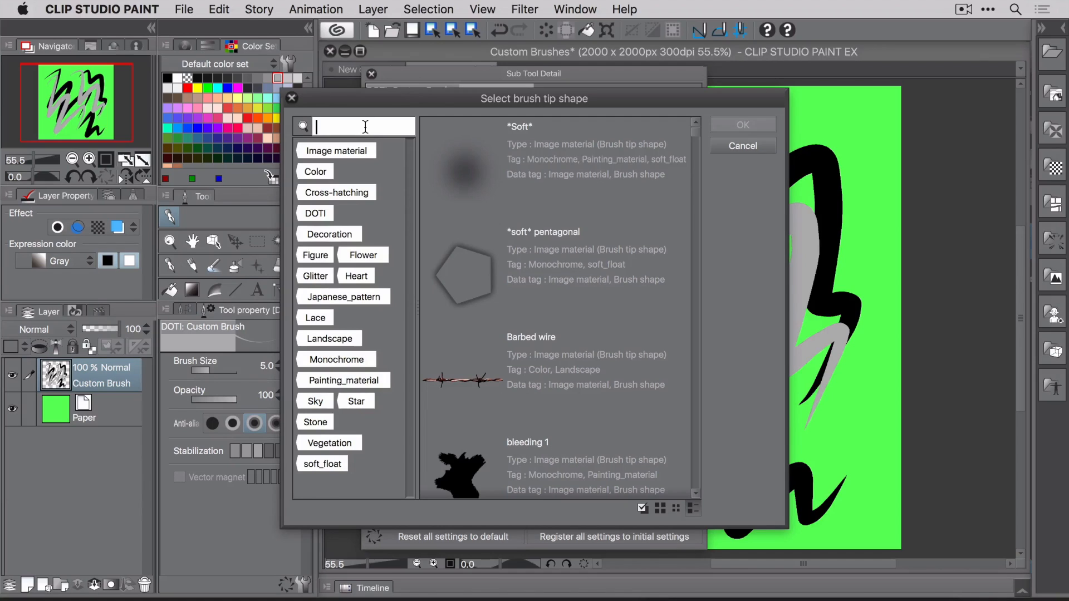
{"action": "type", "text": "doti"}
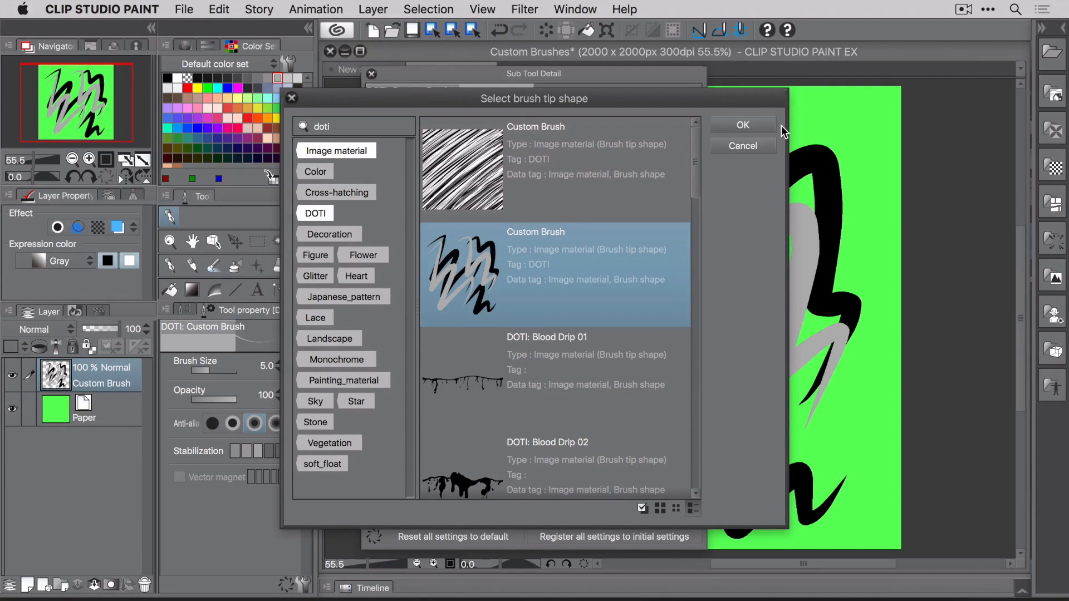
{"action": "left_click", "coordinate": [742, 125]}
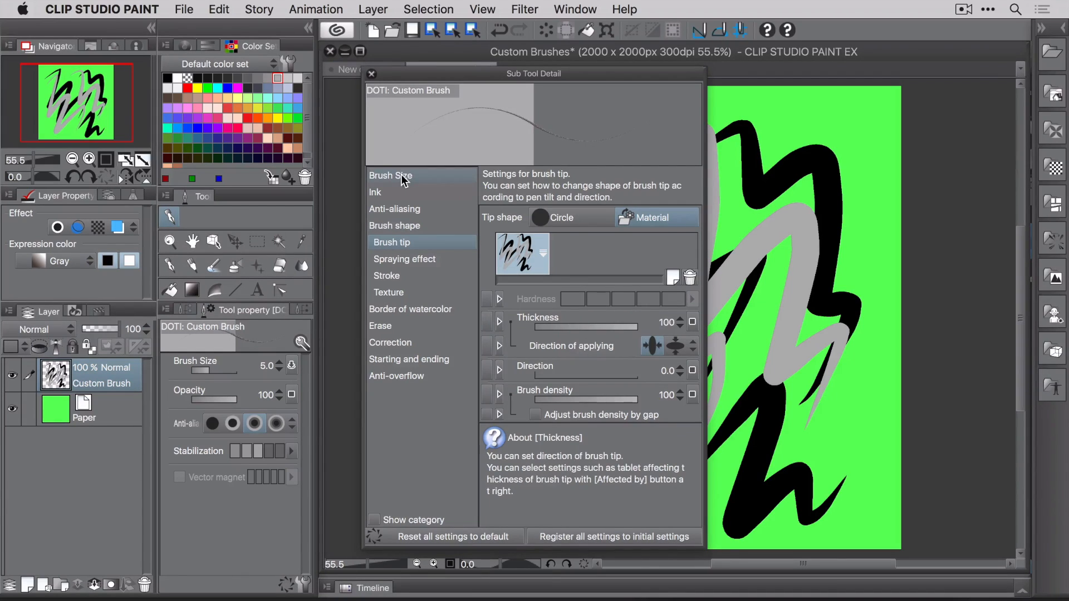
- Review the brush size and raise the Ink opacity to 79
{"action": "left_click", "coordinate": [390, 175]}
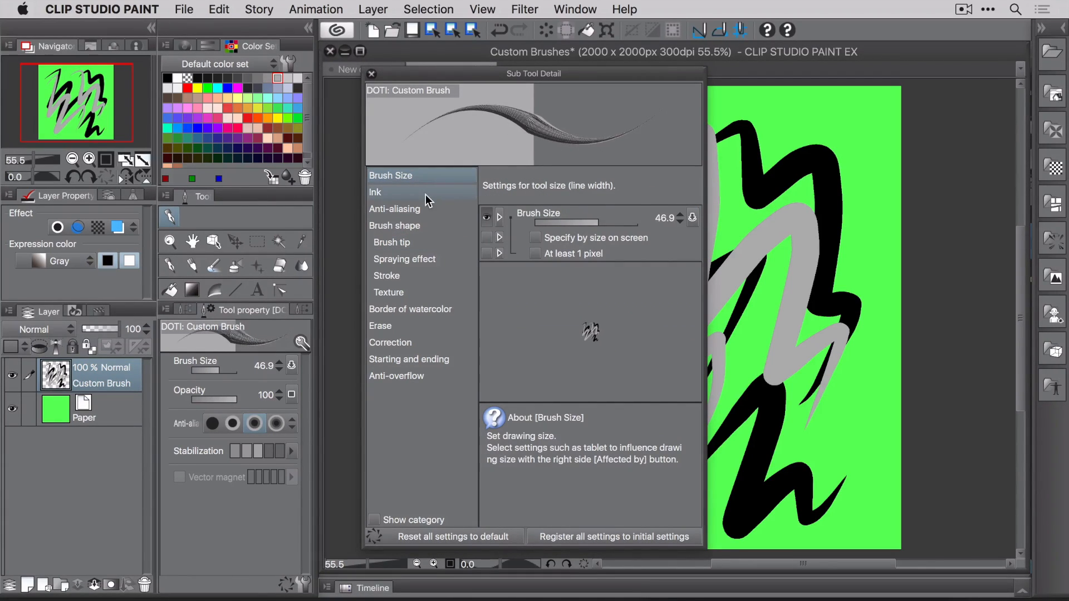
{"action": "left_click", "coordinate": [375, 192]}
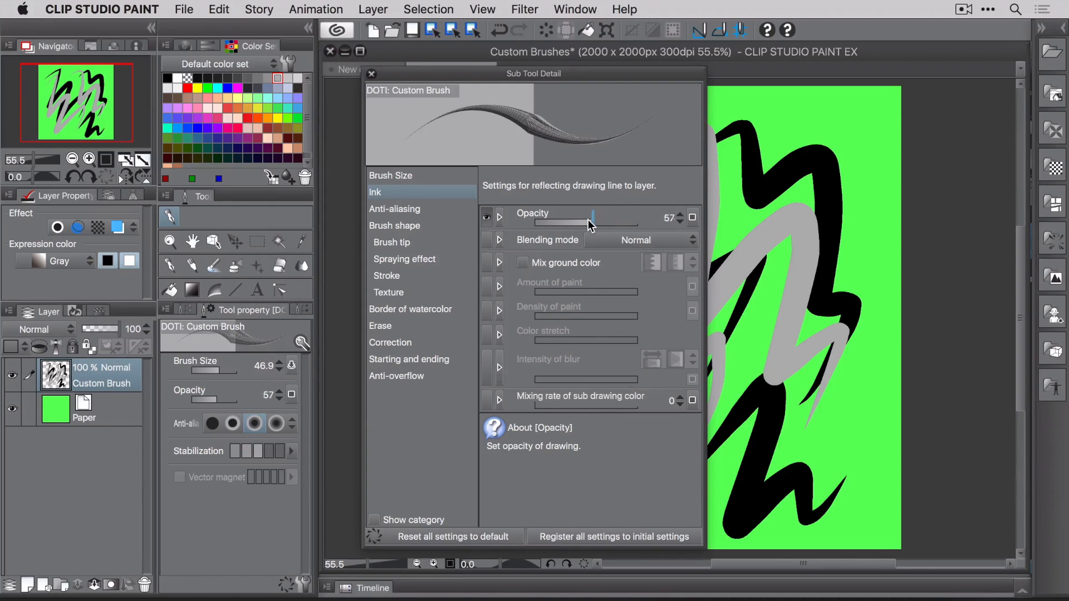
{"action": "left_click_drag", "start_coordinate": [591, 222], "coordinate": [617, 223]}
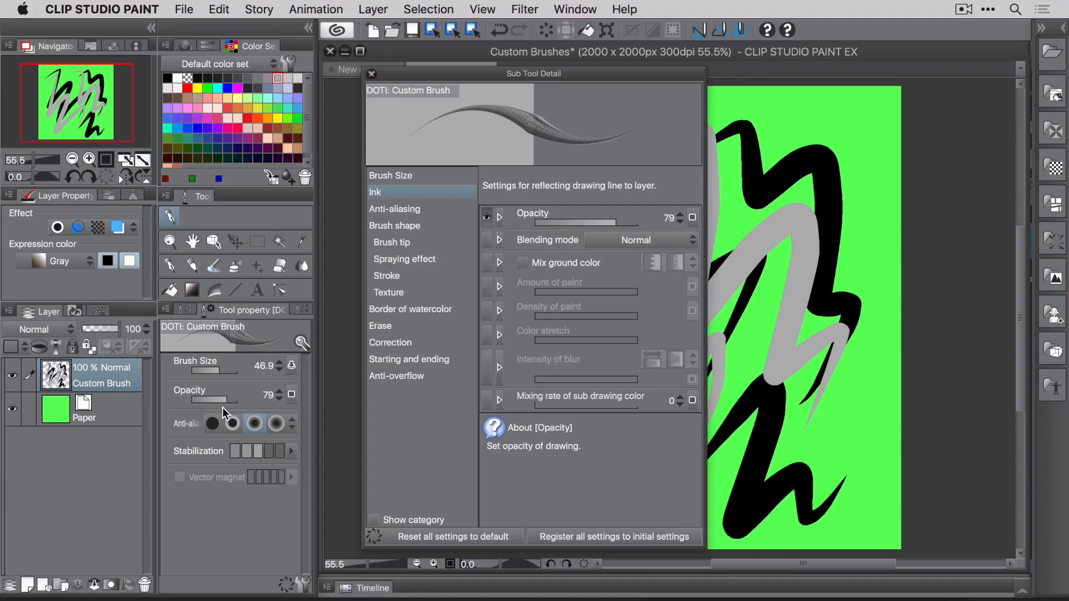
{"action": "mouse_move", "coordinate": [256, 407]}
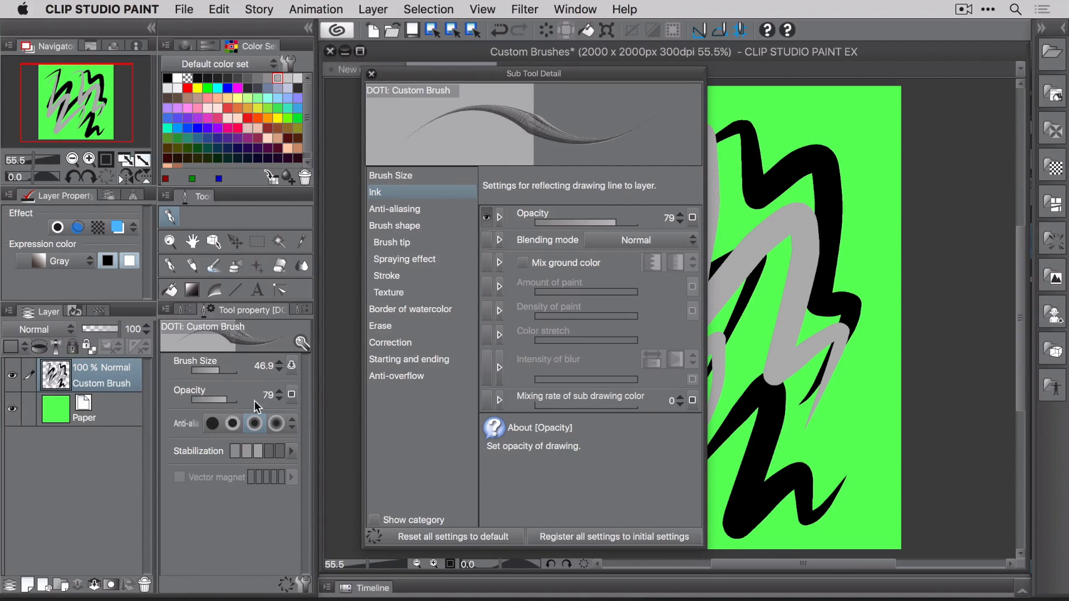
- Show Thickness in the tool properties, set tip thickness to 76 and close the detail dialog
{"action": "left_click", "coordinate": [393, 242]}
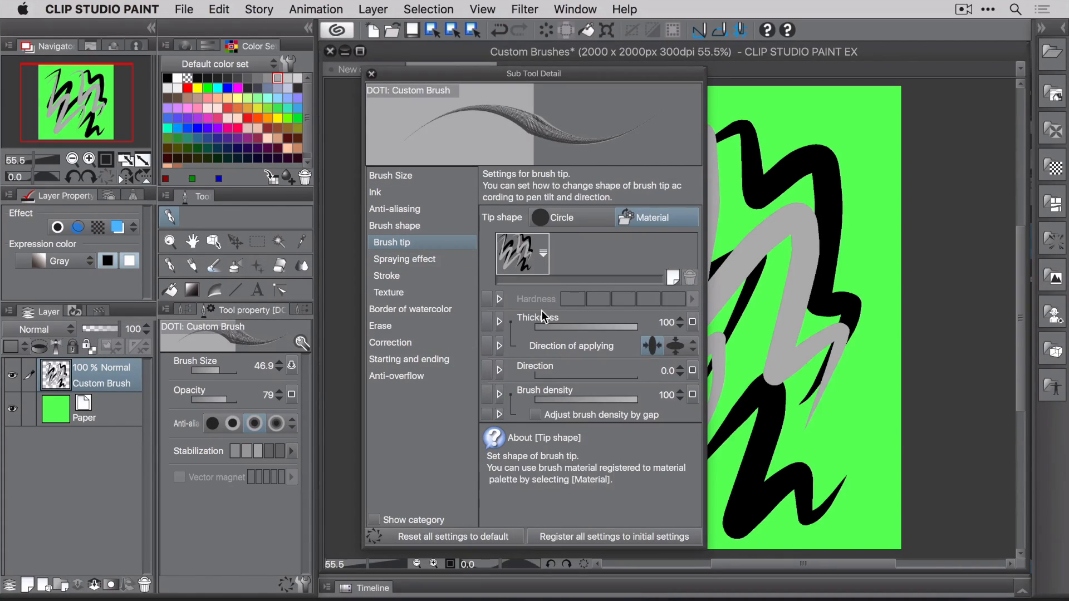
{"action": "left_click", "coordinate": [486, 321]}
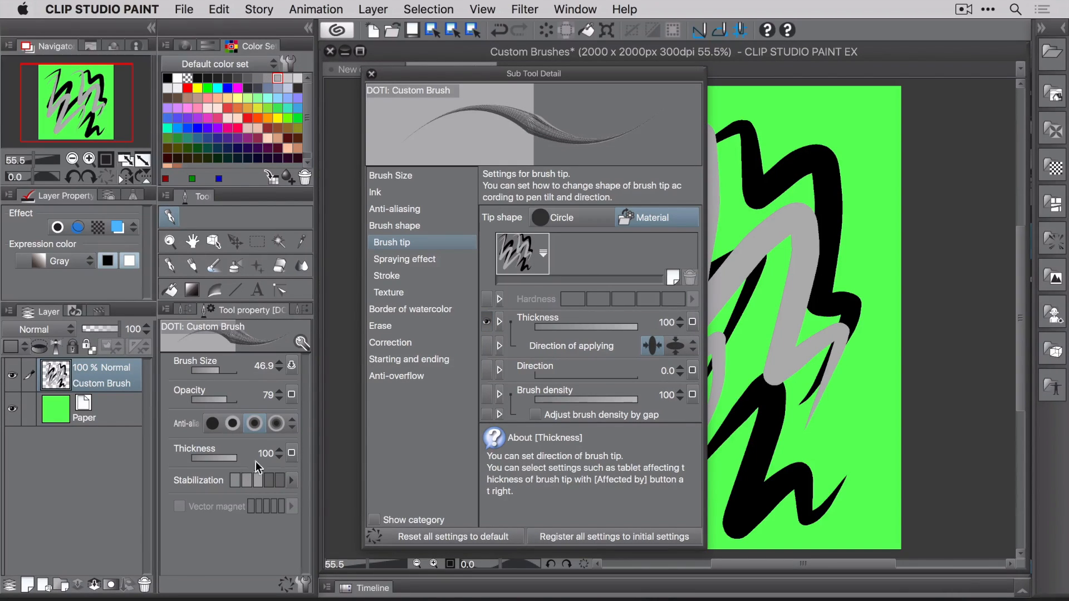
{"action": "left_click_drag", "start_coordinate": [688, 322], "coordinate": [614, 322]}
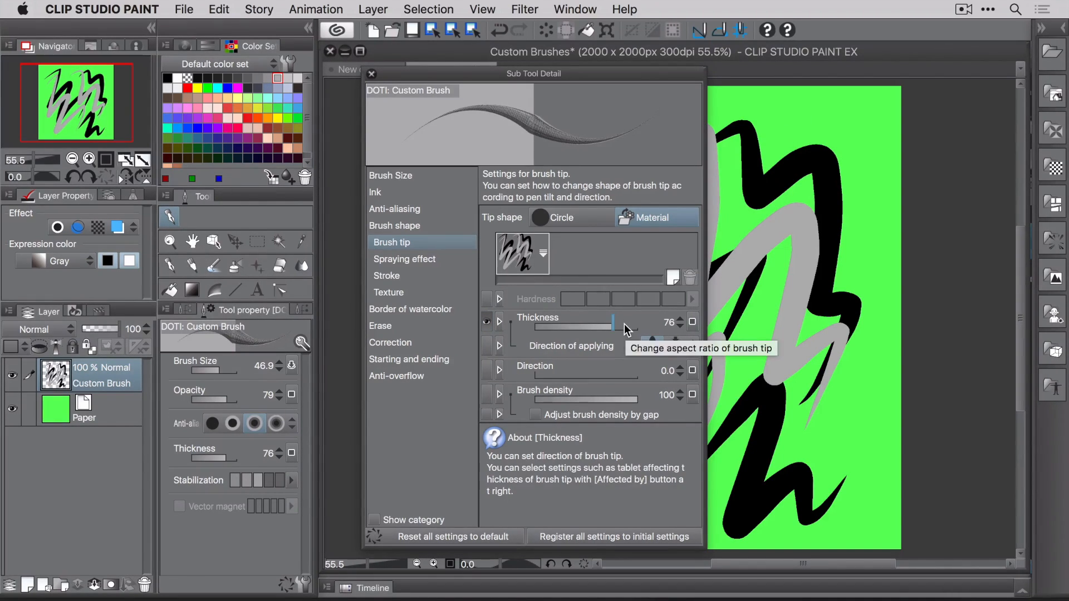
{"action": "left_click", "coordinate": [371, 73]}
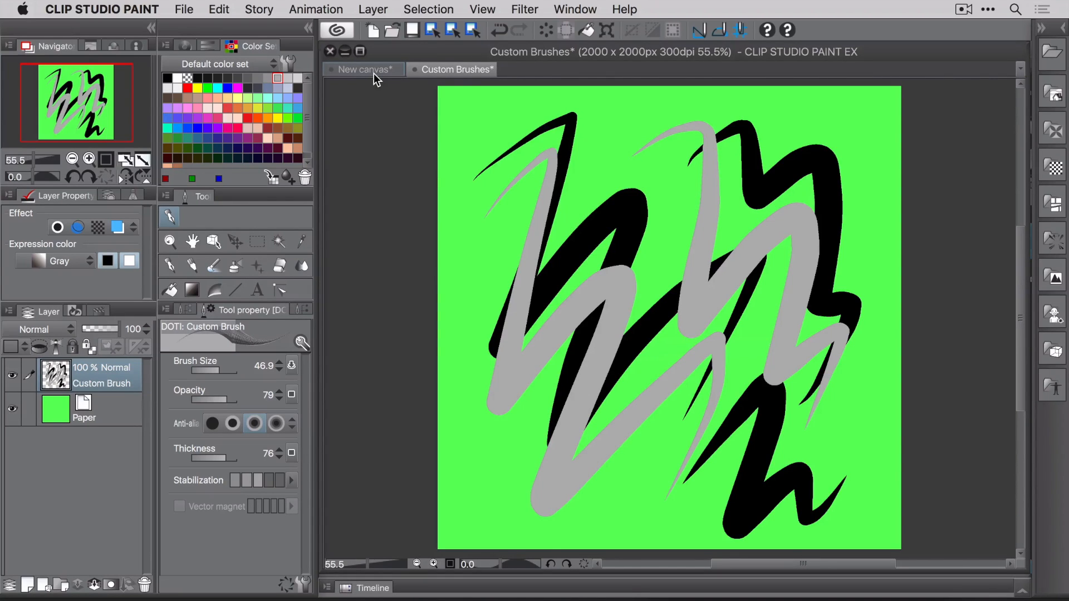
- Draw a grey zigzag and a teal-red zigzag test stroke with DOTI: Custom Brush on the New canvas
{"action": "left_click", "coordinate": [363, 69]}
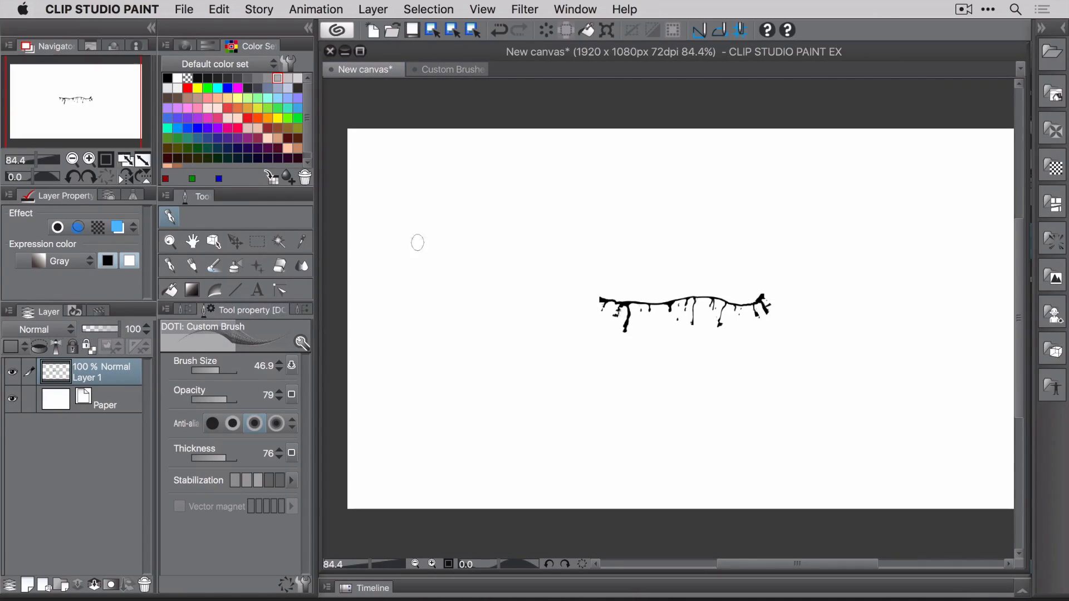
{"action": "left_click_drag", "start_coordinate": [415, 241], "coordinate": [569, 415]}
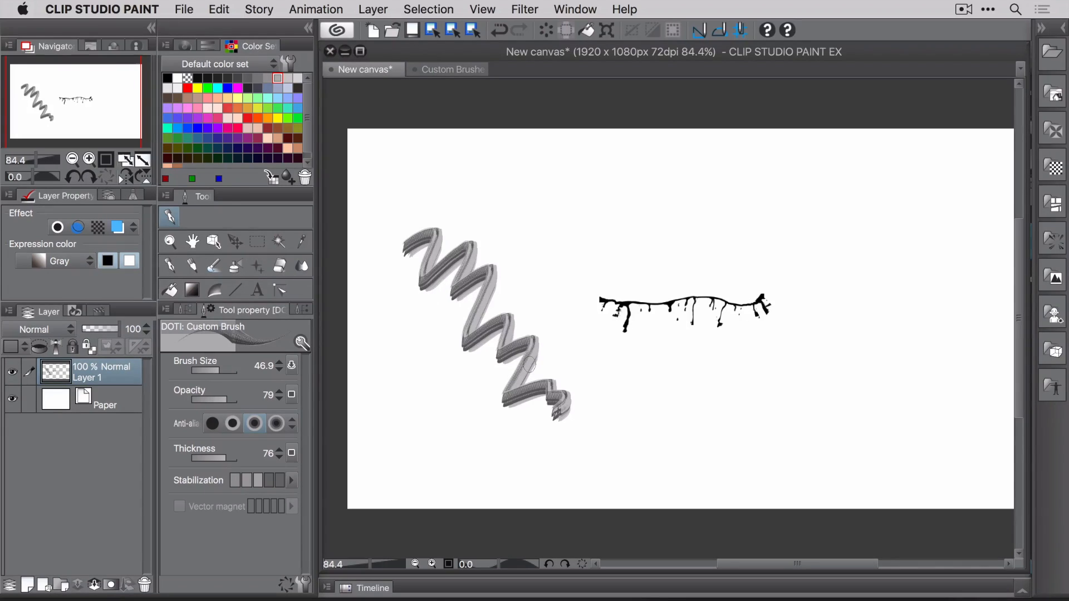
{"action": "left_click", "coordinate": [217, 45]}
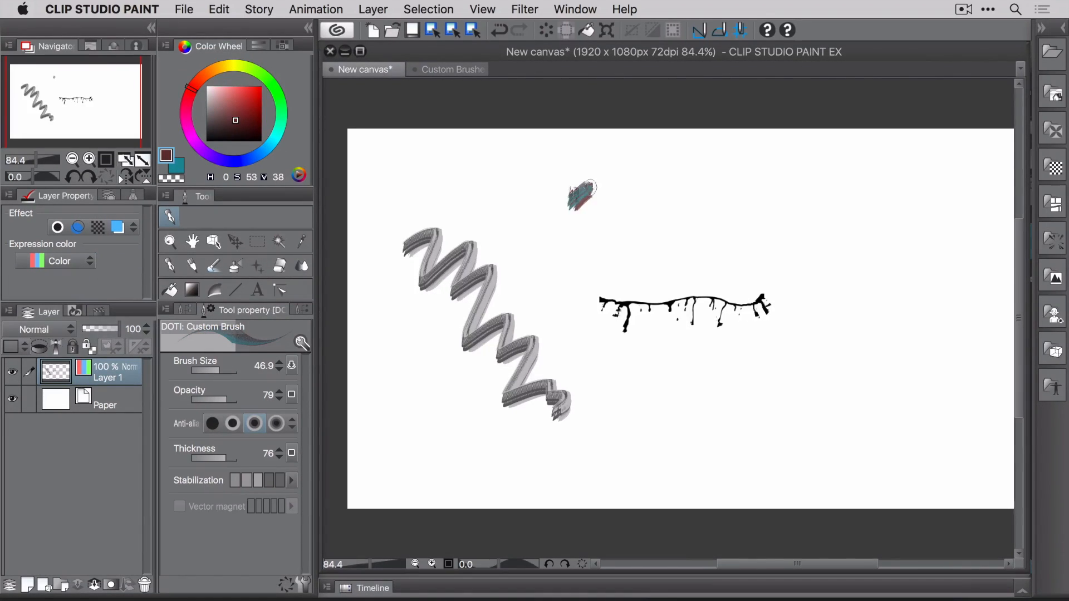
{"action": "left_click_drag", "start_coordinate": [579, 194], "coordinate": [695, 279]}
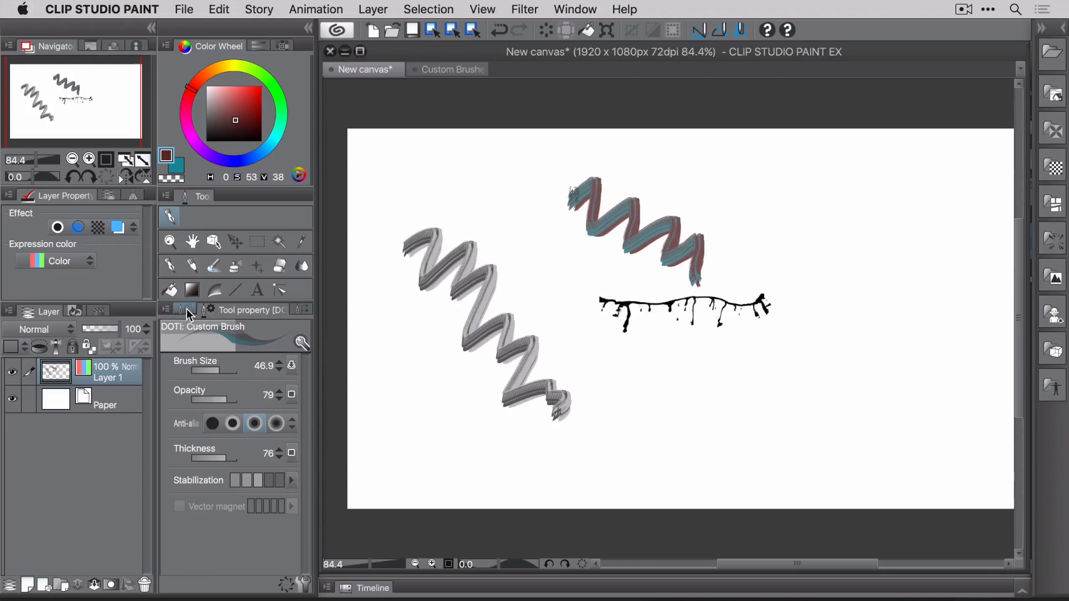
- Save the DOTI: Custom Brush sub tool to a file named DOTI Custom Brush via Export sub tool
{"action": "left_click", "coordinate": [183, 311]}
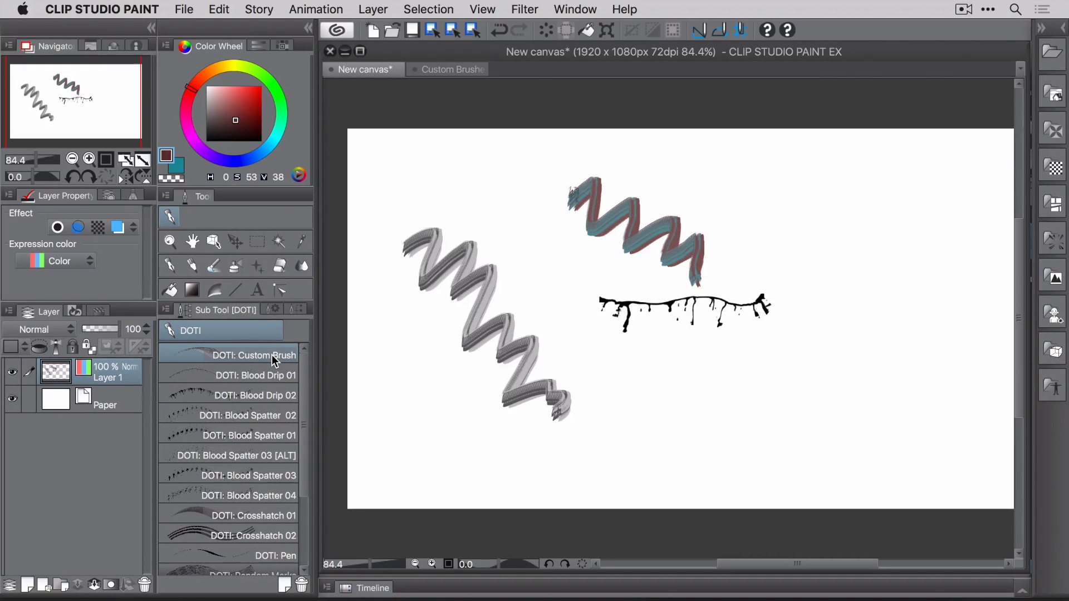
{"action": "right_click", "coordinate": [254, 355]}
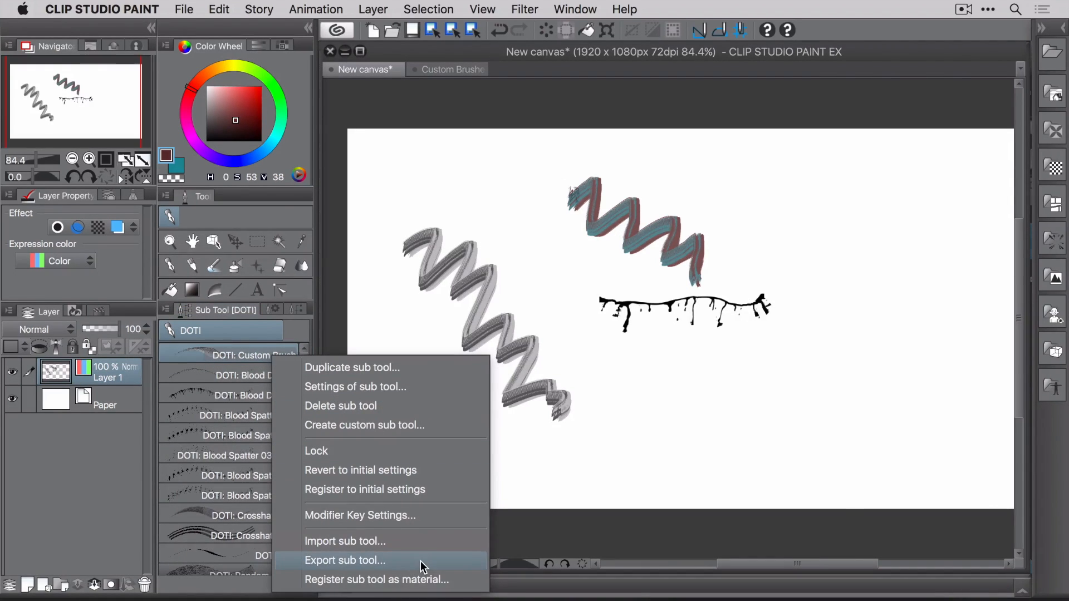
{"action": "left_click", "coordinate": [344, 560]}
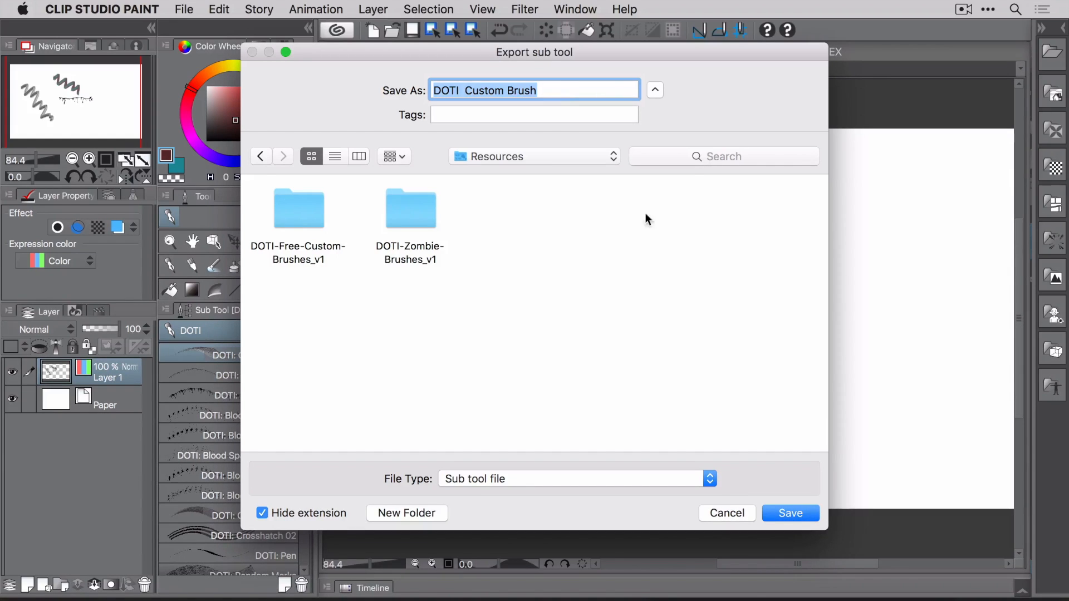
{"action": "left_click", "coordinate": [788, 512]}
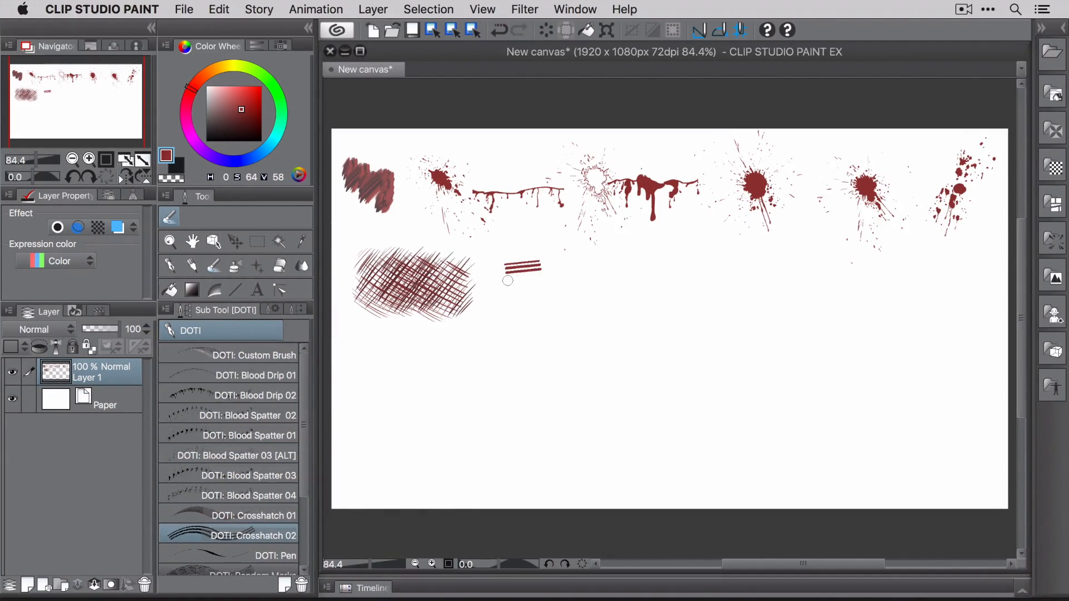
- Paint a small dark red DOTI: Crosshatch 02 patch beside the larger crosshatch sample
{"action": "left_click_drag", "start_coordinate": [508, 266], "coordinate": [539, 286]}
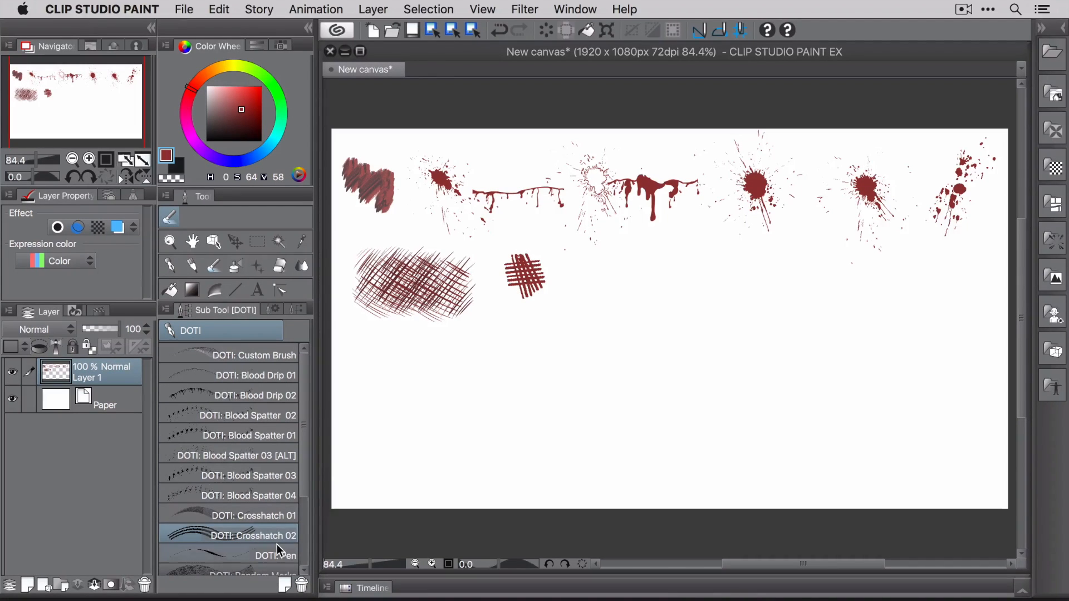